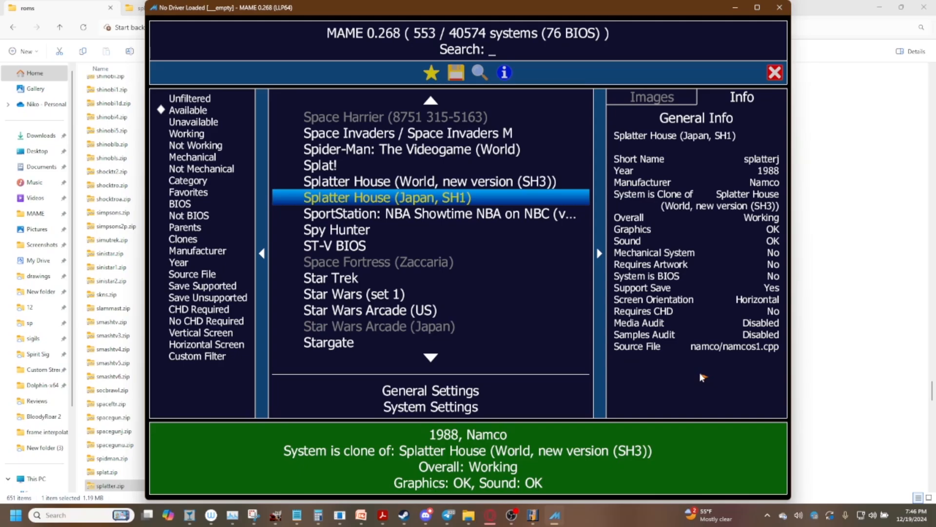
pyautogui.moveTo(497, 244)
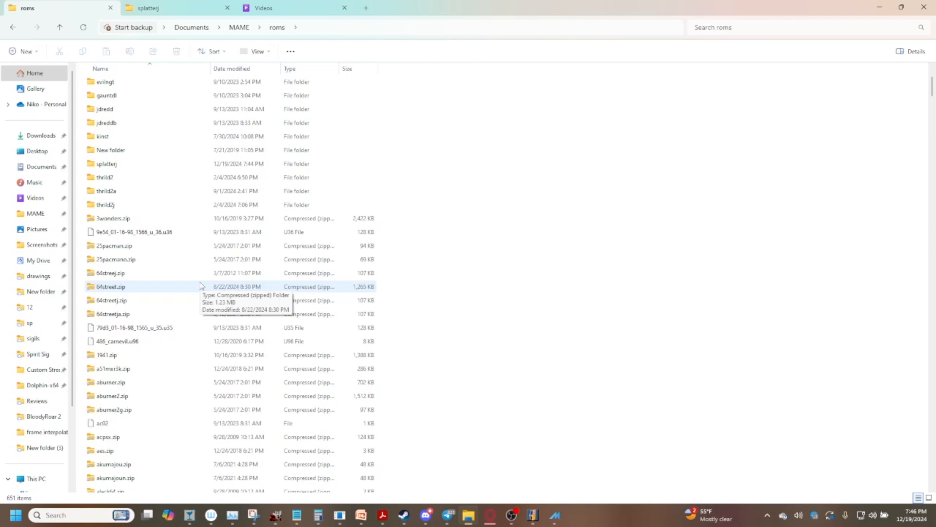
pyautogui.moveTo(106, 259)
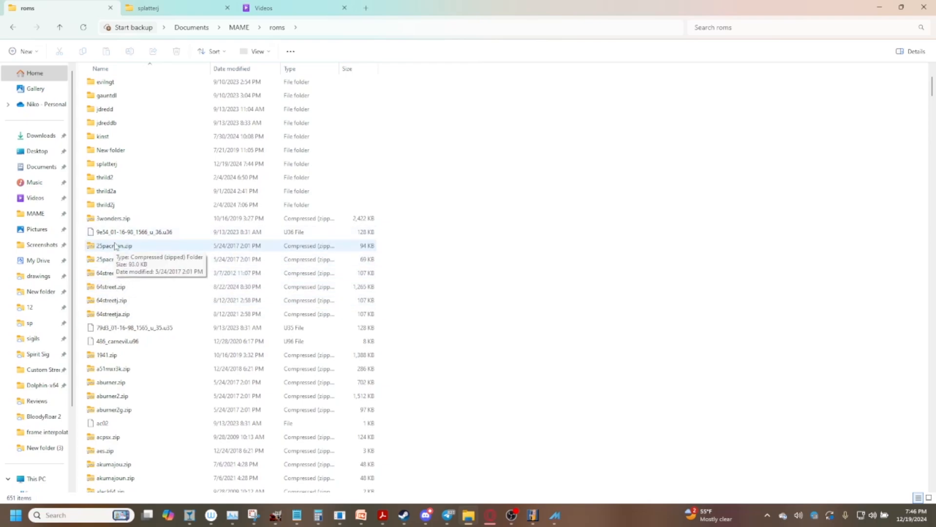
pyautogui.moveTo(124, 232)
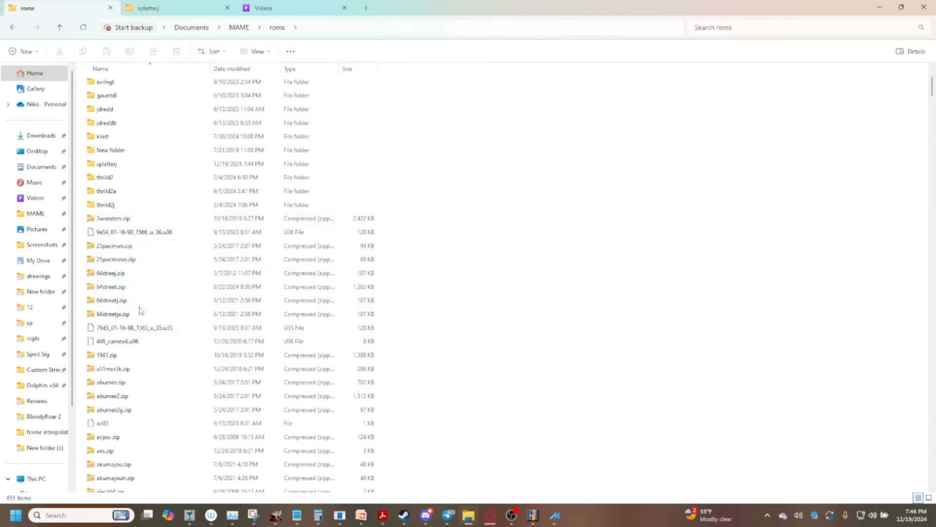
# Search the roms folder for the neogeo.zip BIOS archive, then return to roms
pyautogui.scroll(-3)
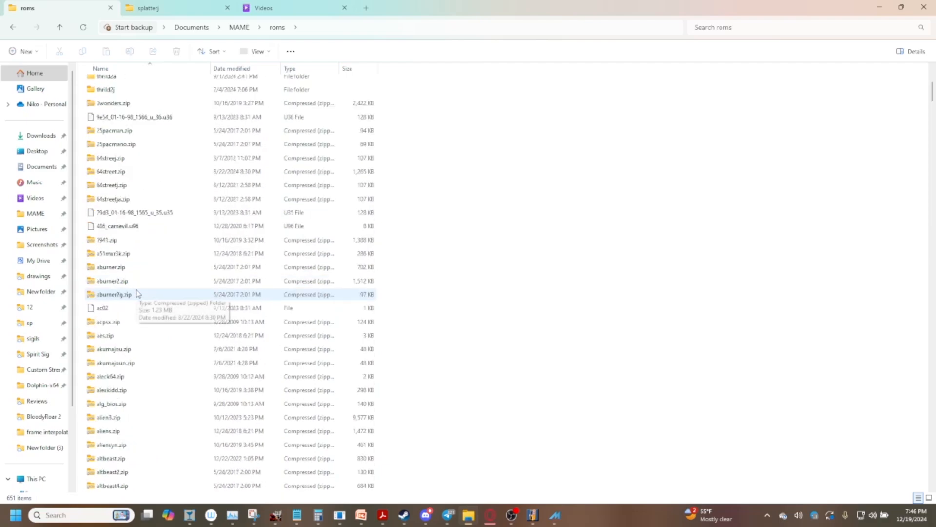
pyautogui.write('neogeog')
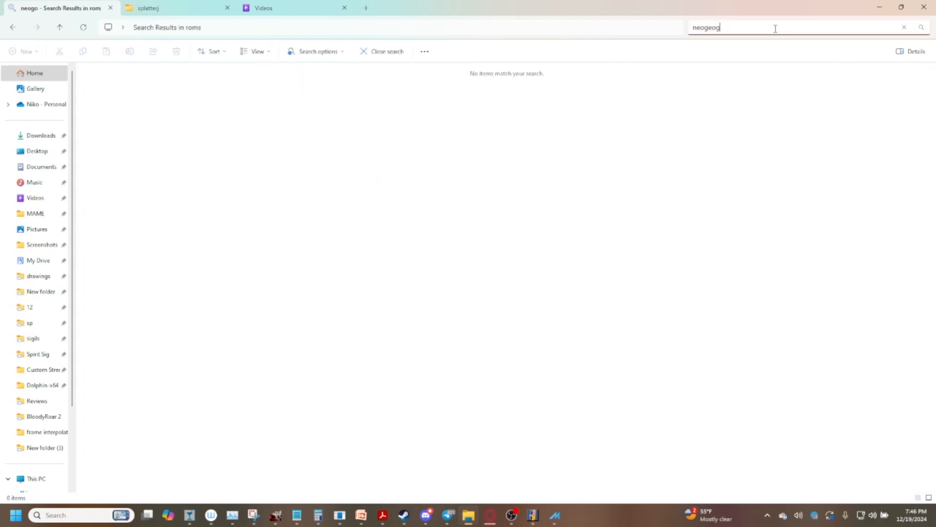
pyautogui.press('Backspace')
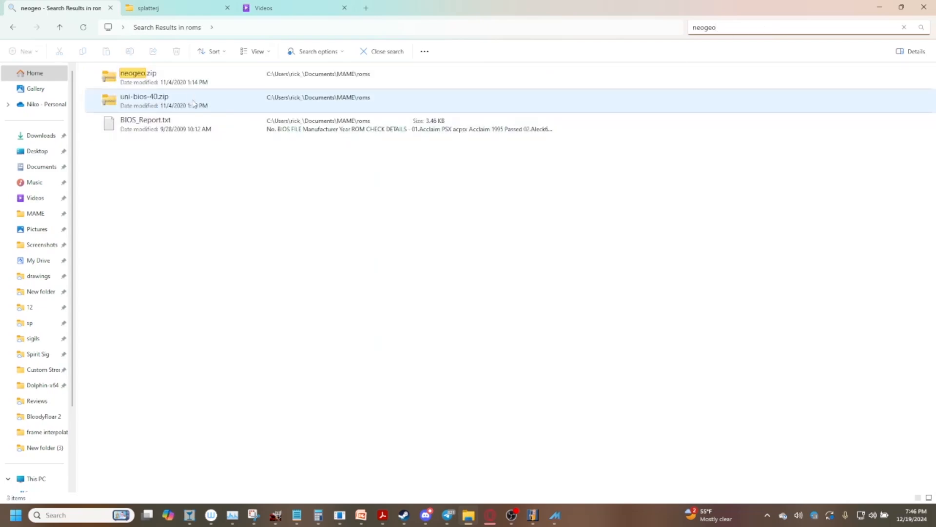
pyautogui.click(138, 76)
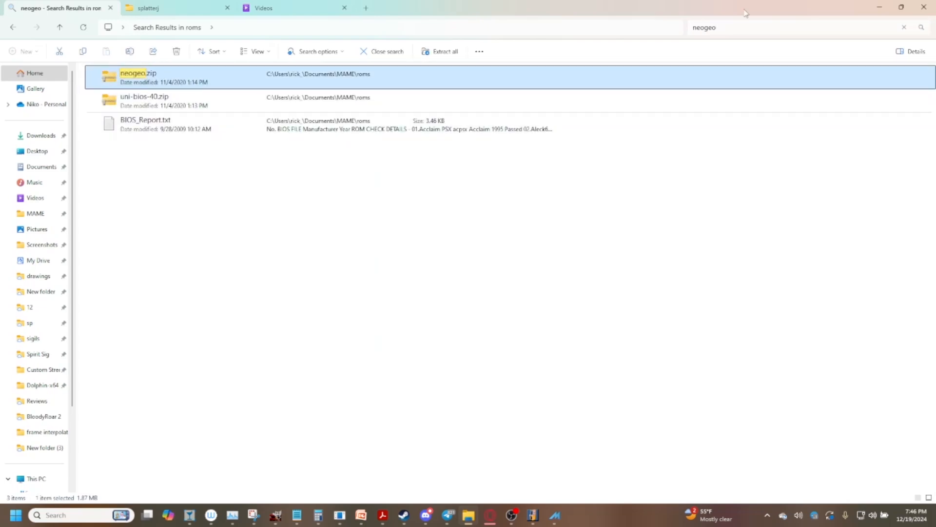
pyautogui.click(904, 27)
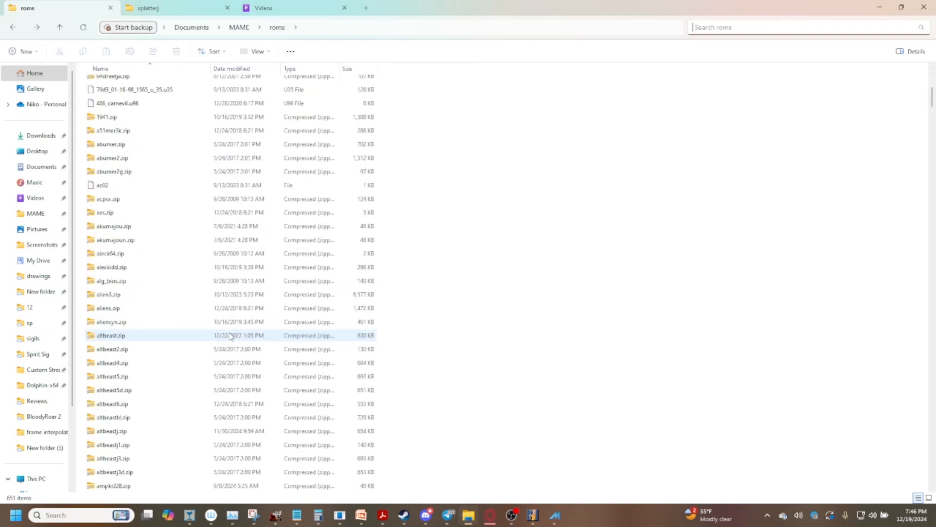
# Scroll to the area51 game folder and open it to see area51.chd
pyautogui.scroll(-3)
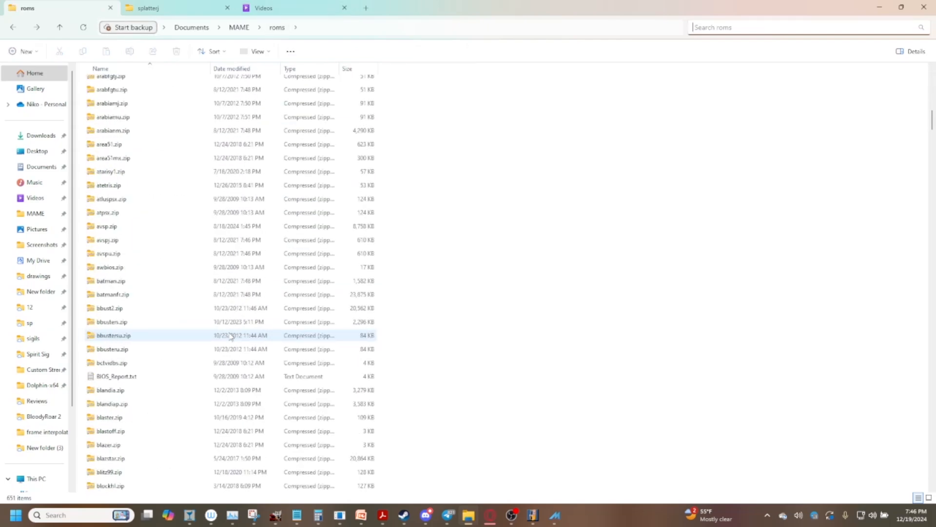
pyautogui.scroll(-3)
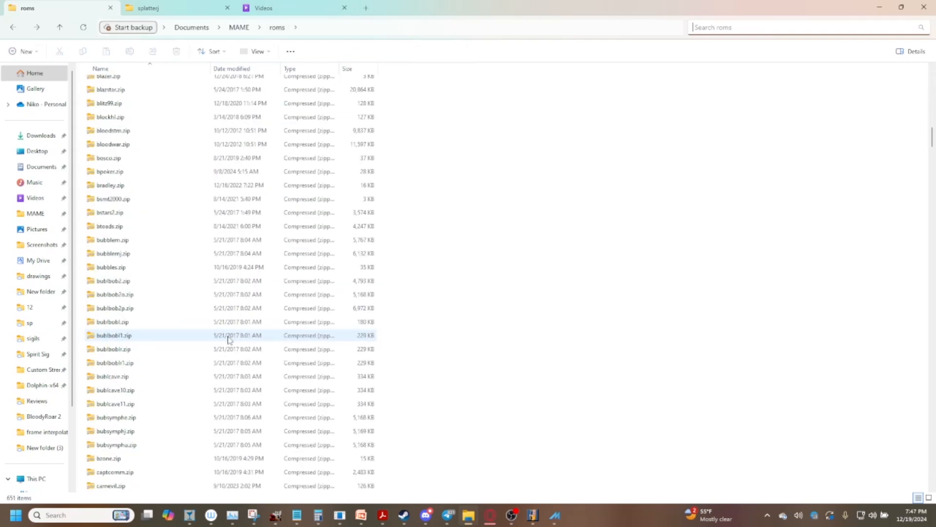
pyautogui.scroll(-3)
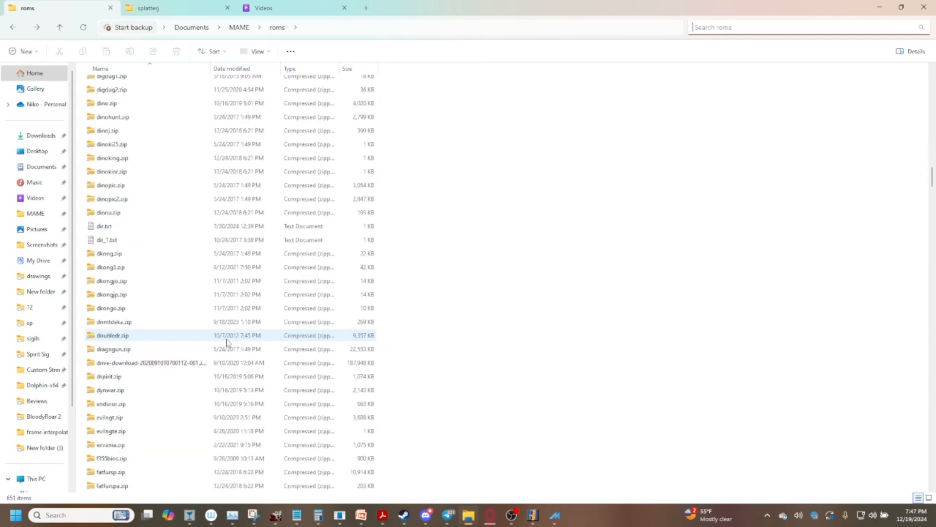
pyautogui.scroll(-3)
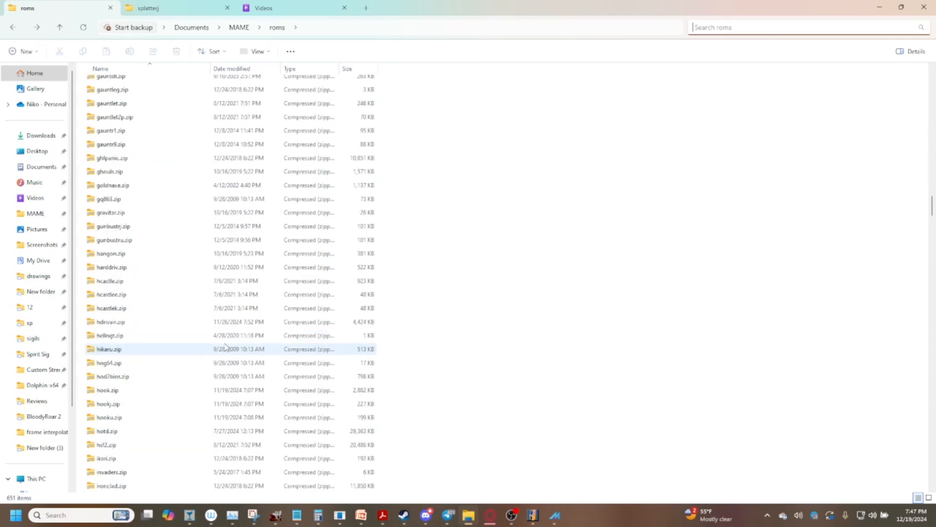
pyautogui.scroll(-3)
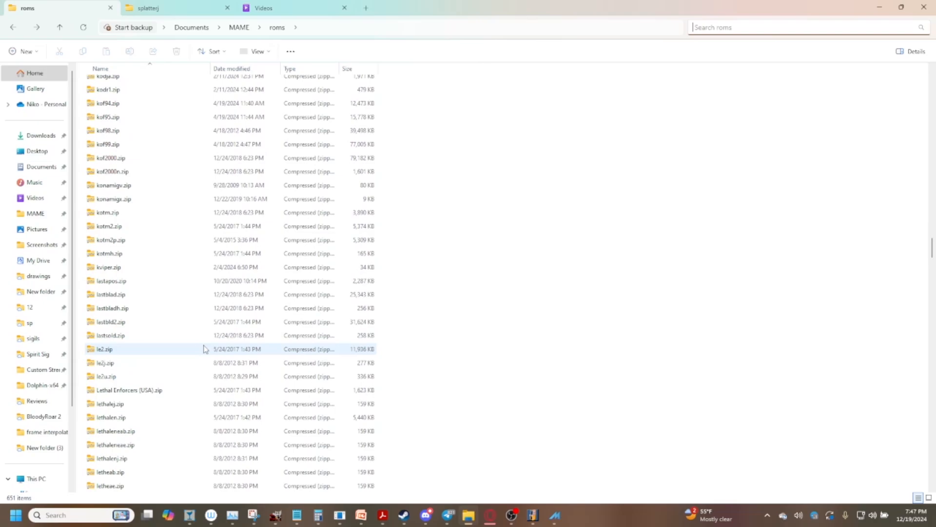
pyautogui.scroll(-3)
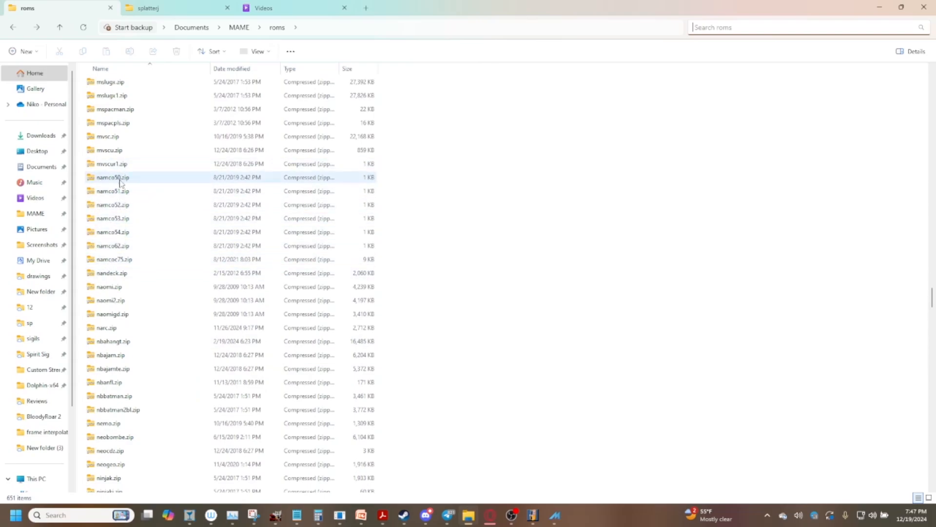
pyautogui.moveTo(102, 191)
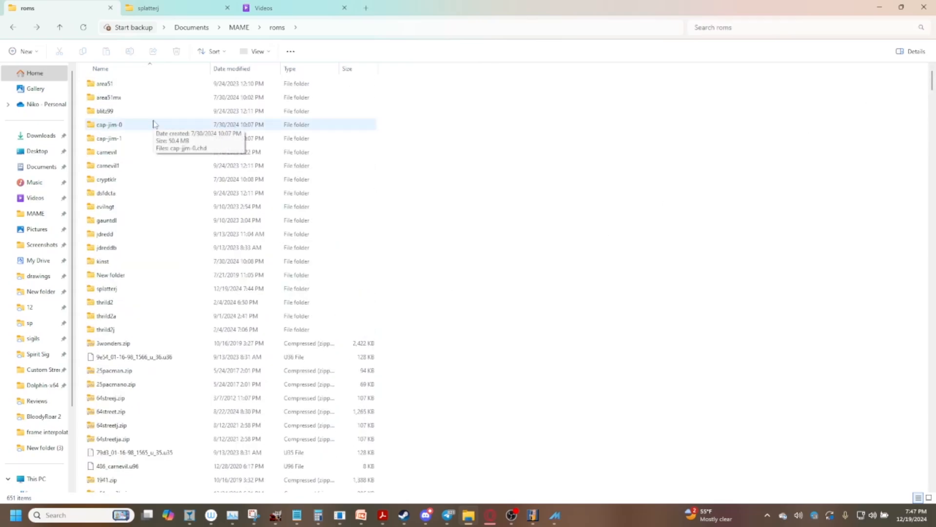
pyautogui.moveTo(558, 230)
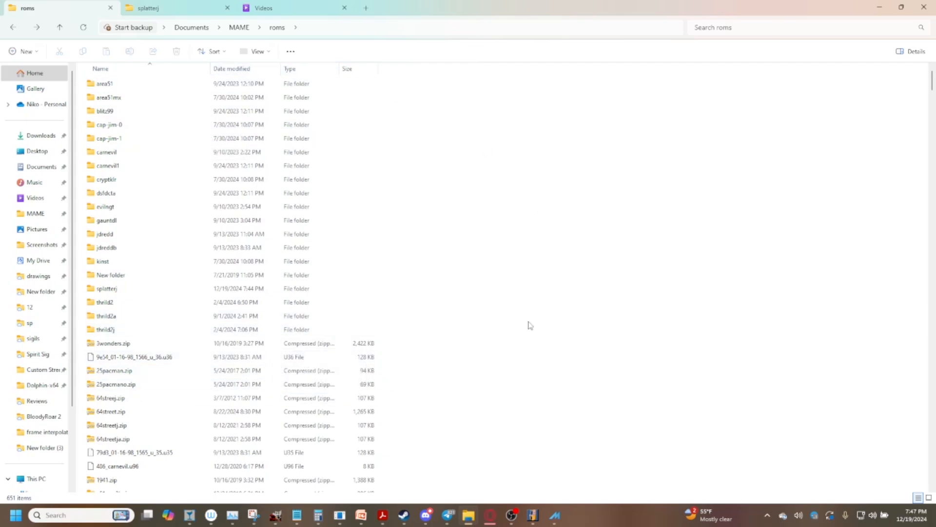
pyautogui.moveTo(313, 354)
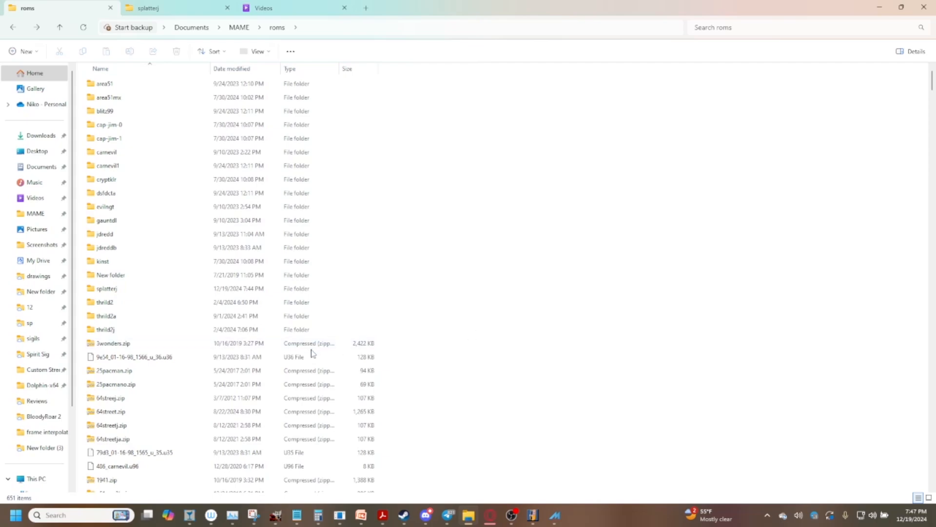
pyautogui.click(112, 343)
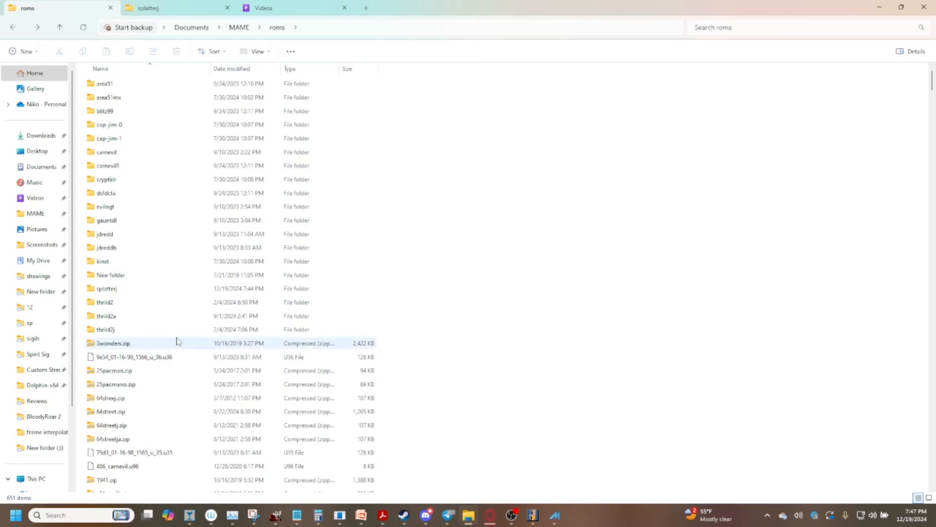
pyautogui.moveTo(188, 340)
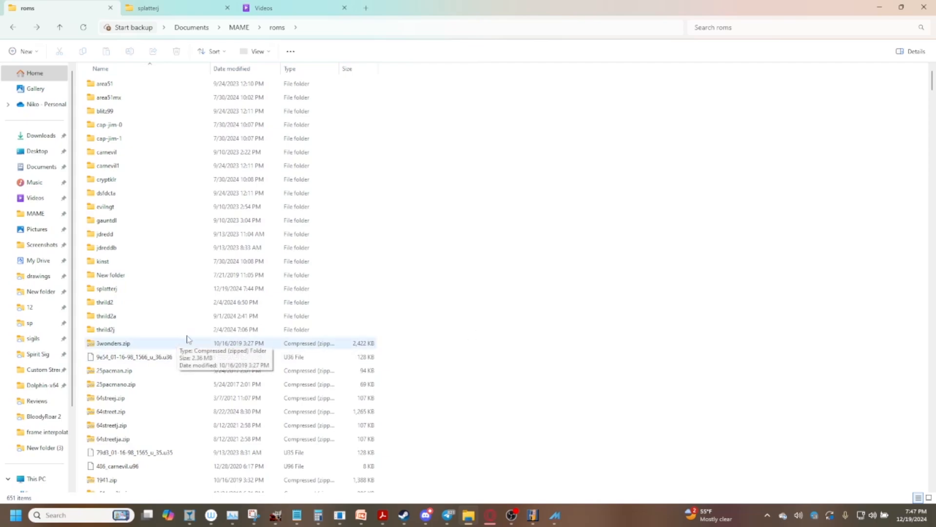
pyautogui.moveTo(405, 285)
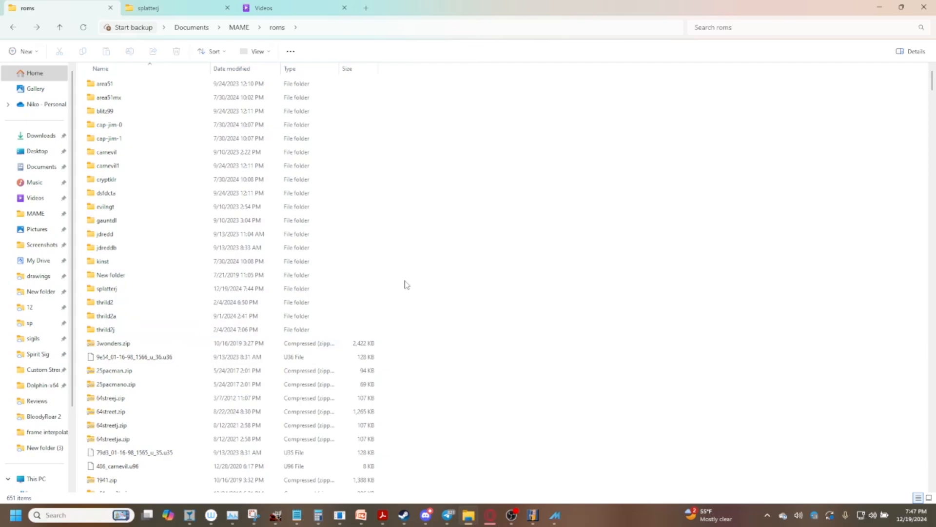
pyautogui.moveTo(100, 334)
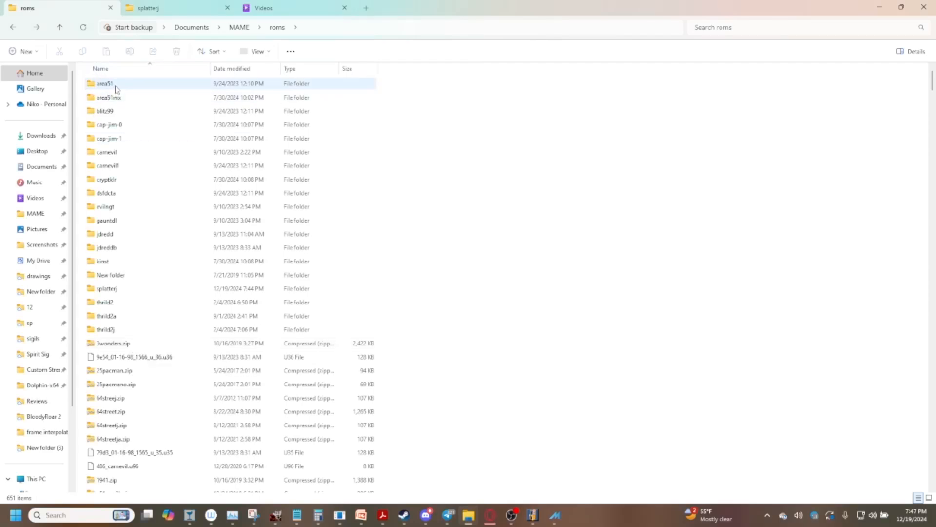
pyautogui.click(100, 82)
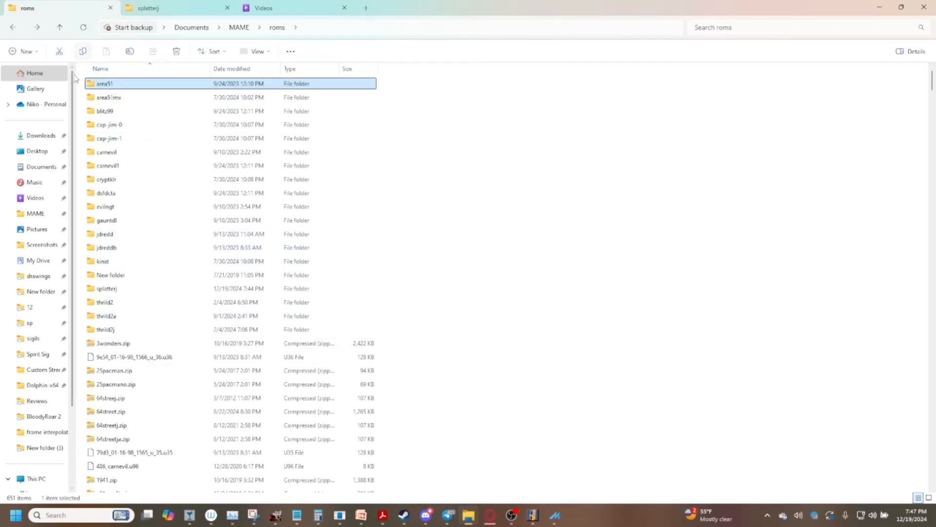
pyautogui.doubleClick(100, 83)
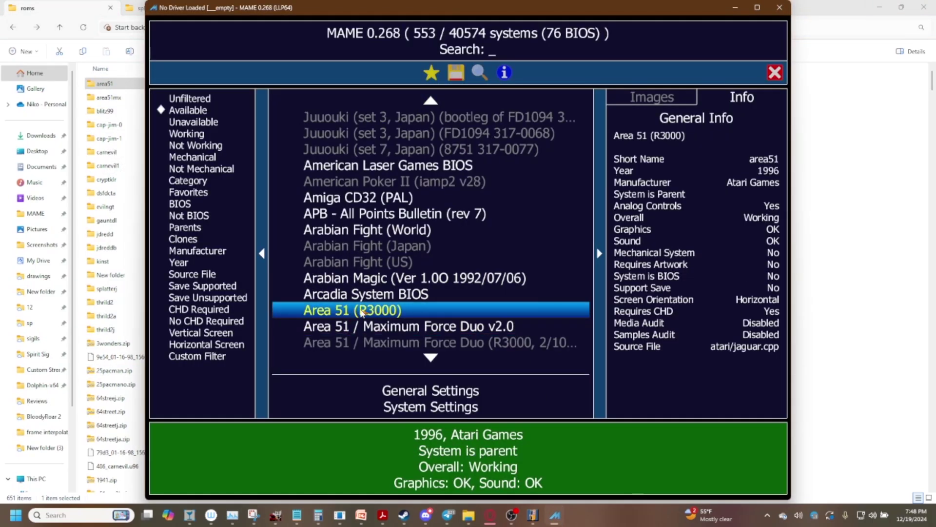
pyautogui.moveTo(755, 162)
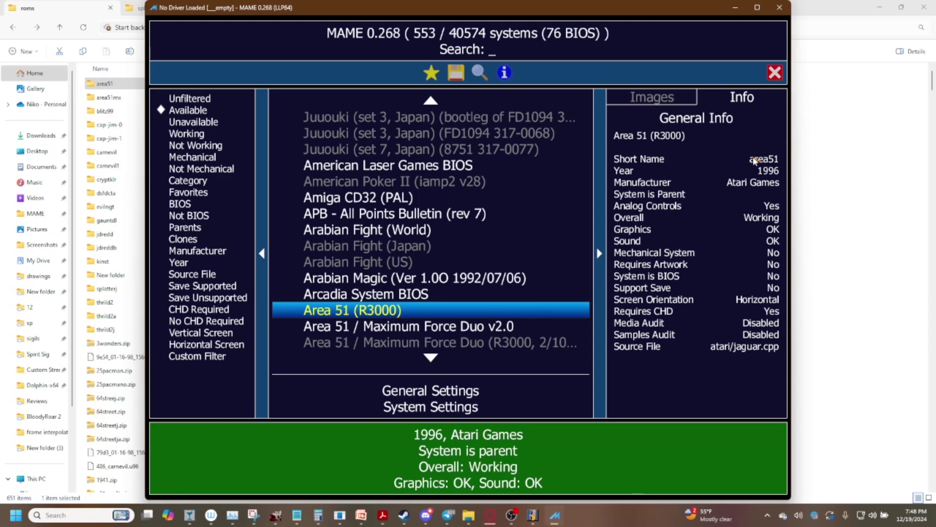
pyautogui.moveTo(790, 157)
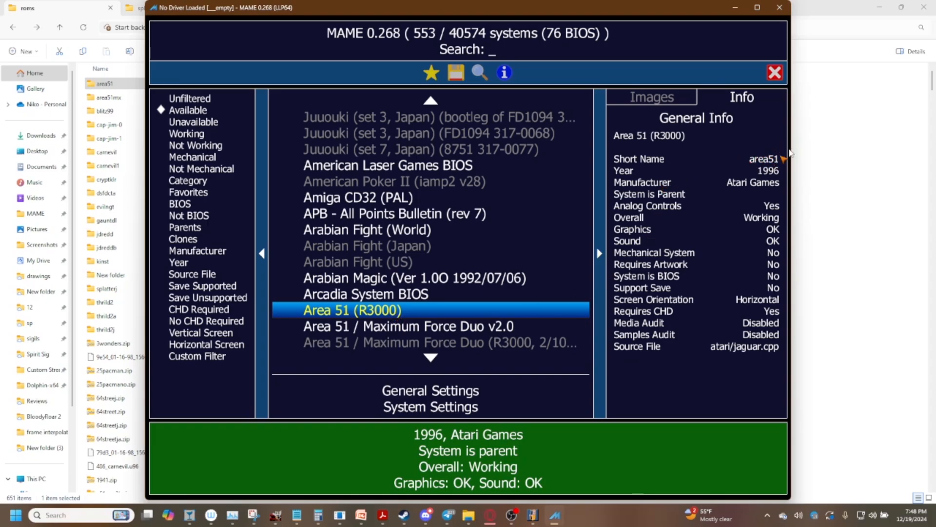
pyautogui.moveTo(786, 167)
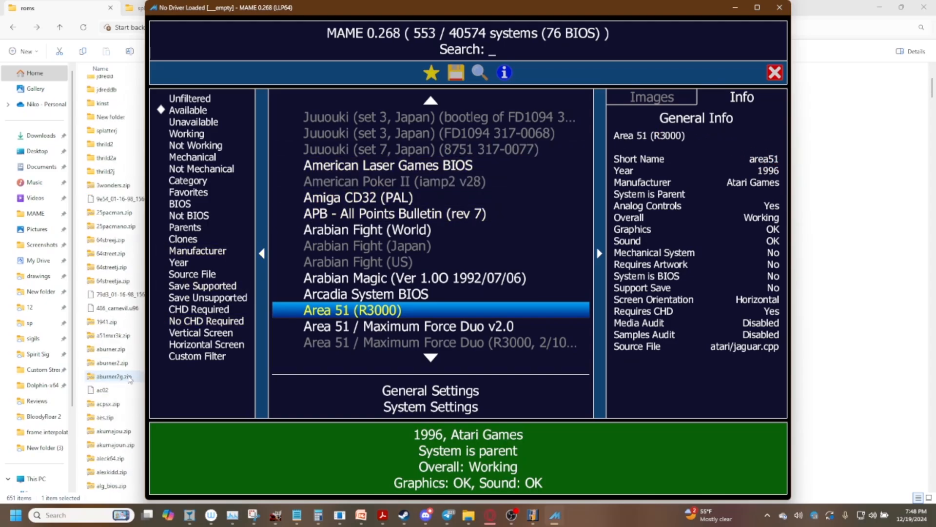
pyautogui.scroll(-3)
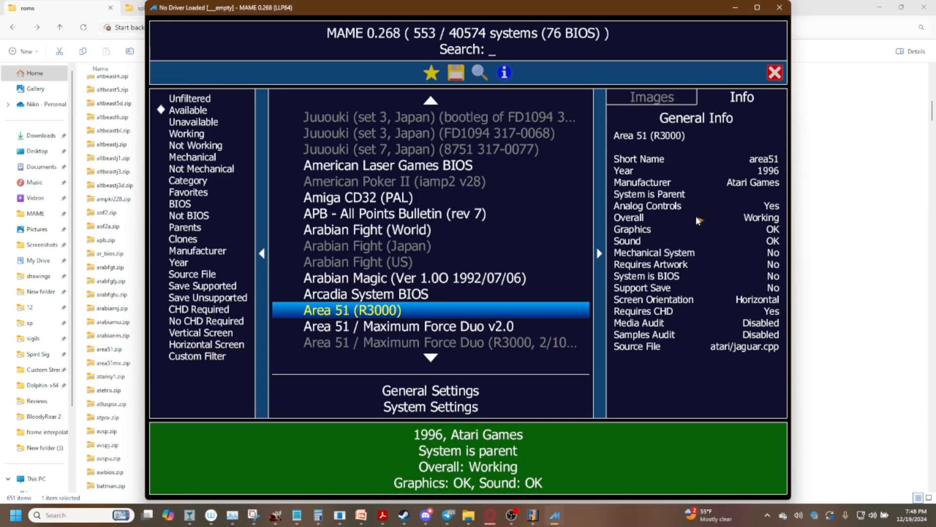
pyautogui.moveTo(450, 296)
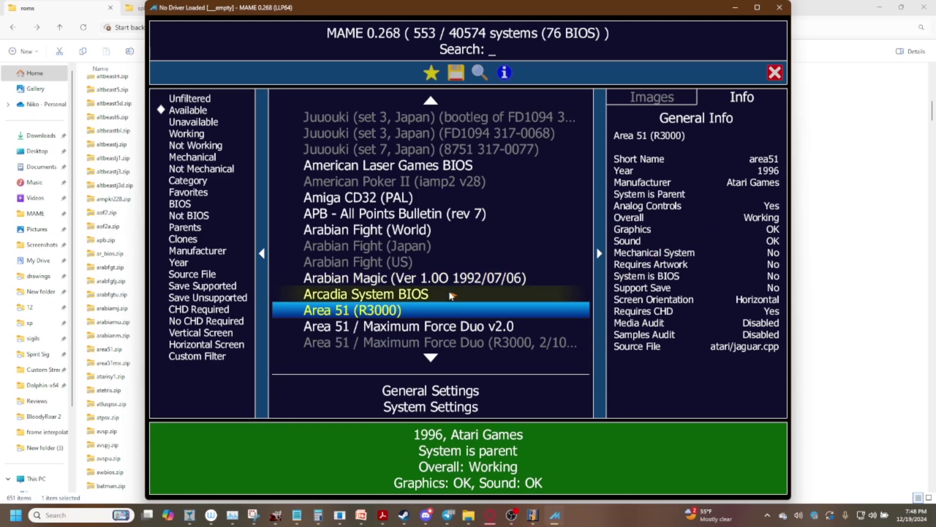
pyautogui.moveTo(766, 144)
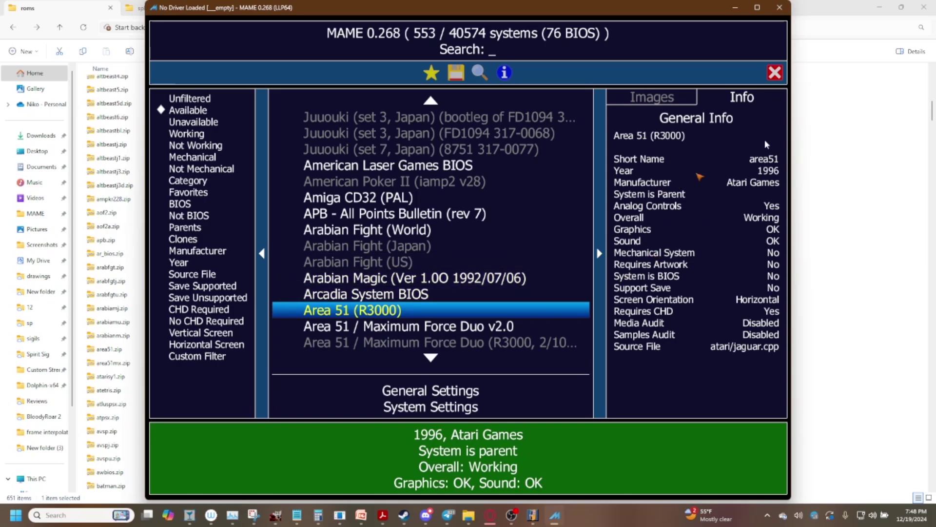
pyautogui.moveTo(758, 166)
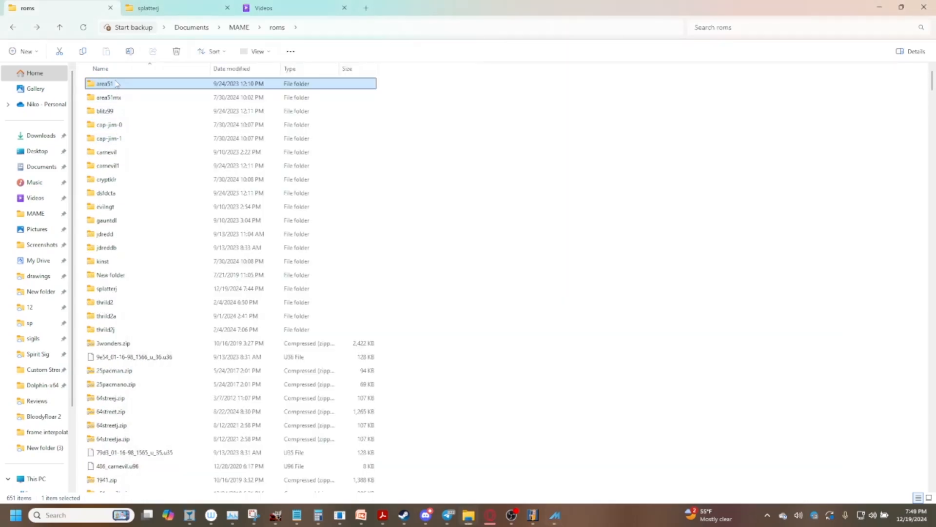
pyautogui.doubleClick(102, 83)
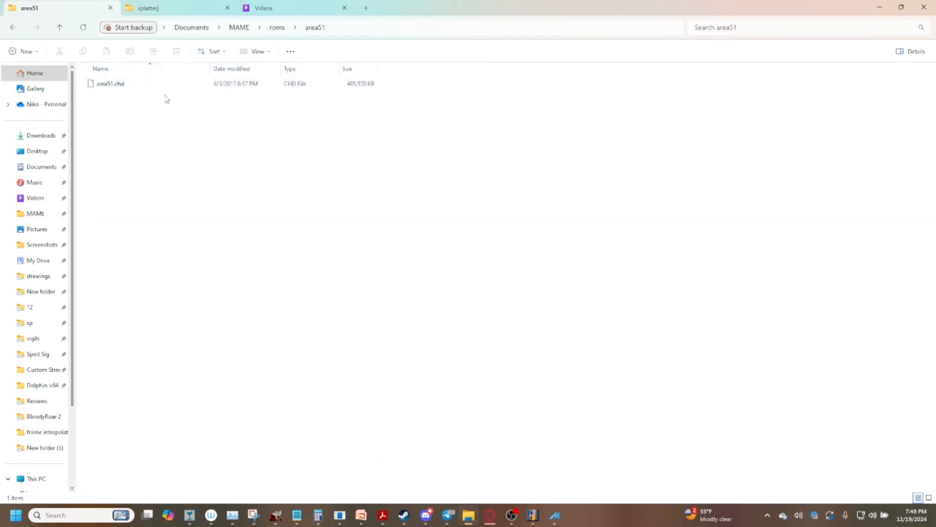
pyautogui.moveTo(97, 121)
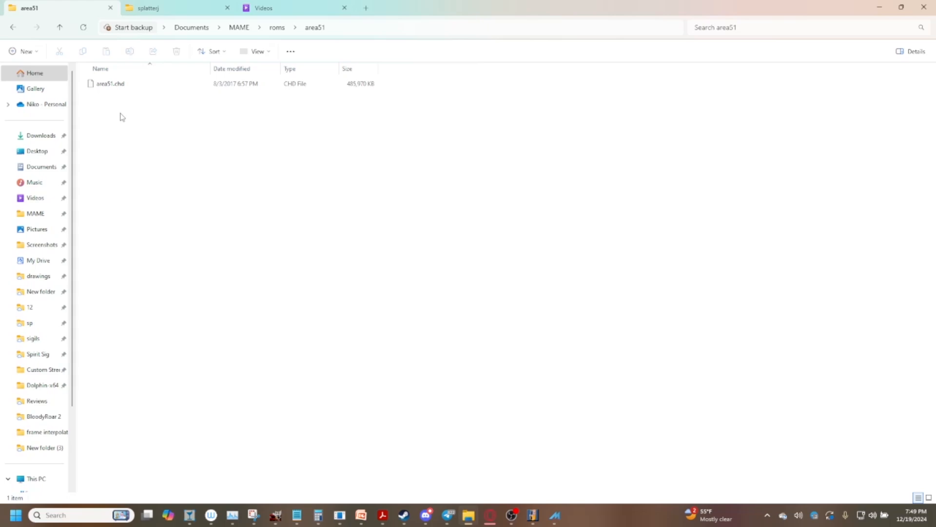
pyautogui.moveTo(309, 44)
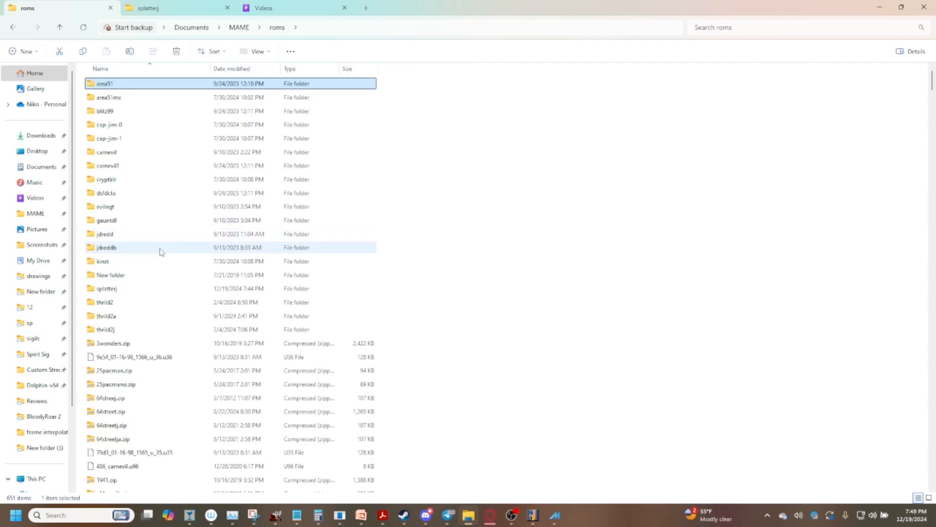
# Open the thrild2 folder and select its single CHD file
pyautogui.click(101, 301)
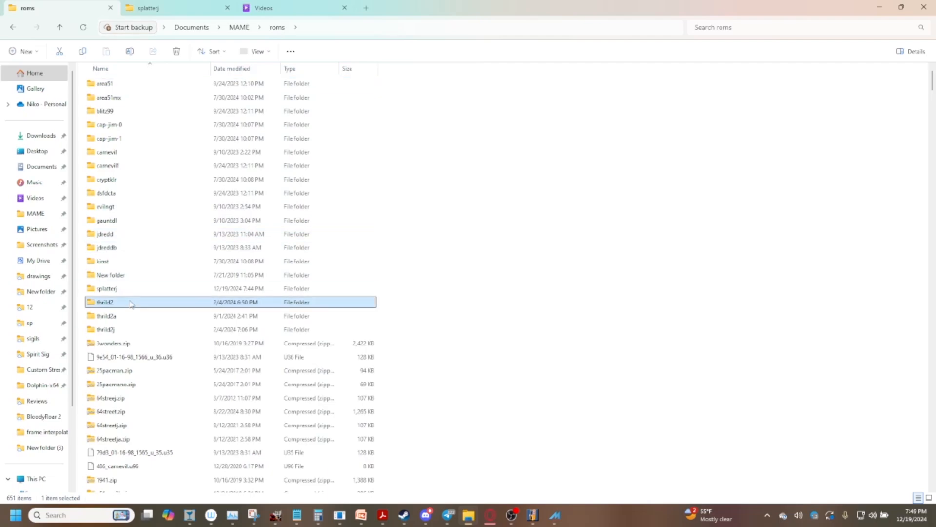
pyautogui.moveTo(124, 308)
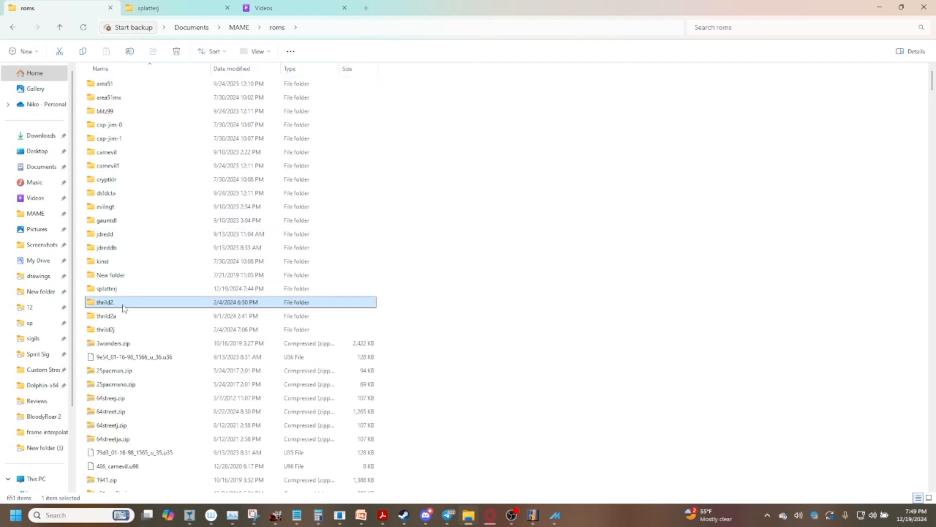
pyautogui.doubleClick(105, 301)
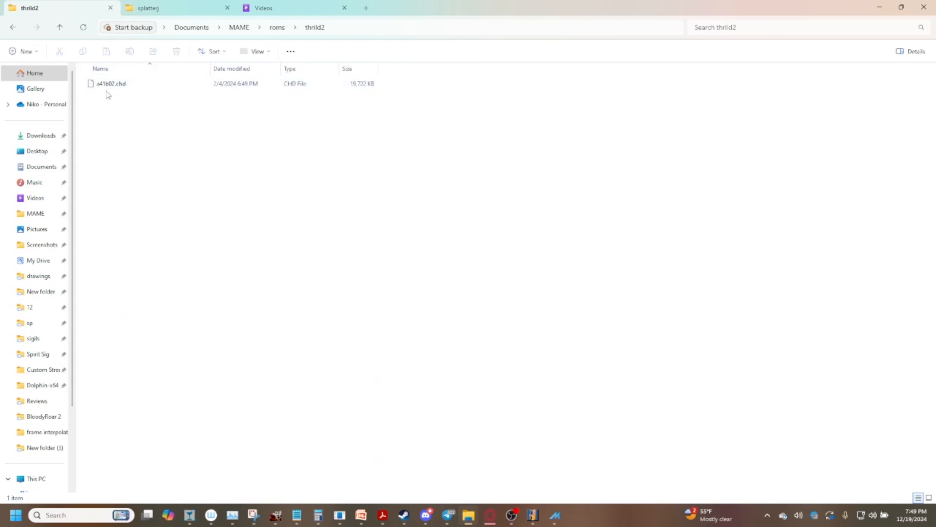
pyautogui.click(109, 84)
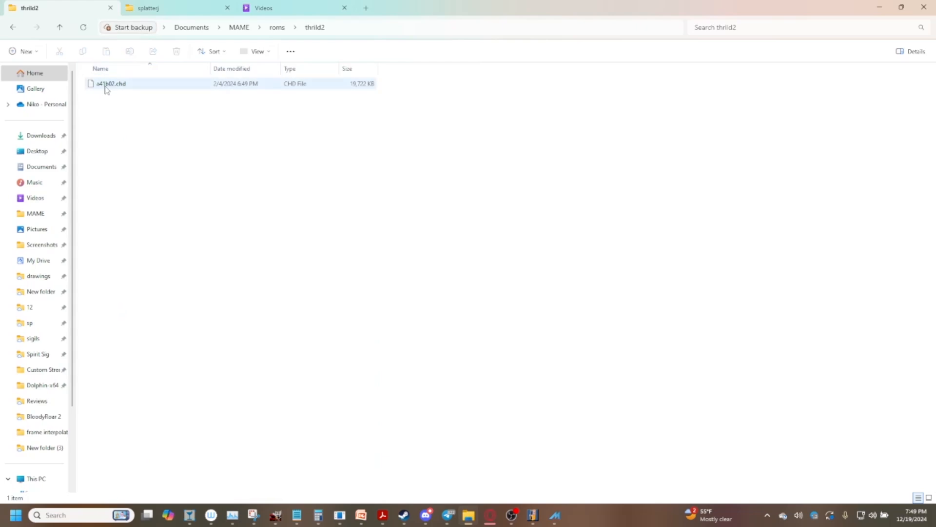
pyautogui.moveTo(106, 90)
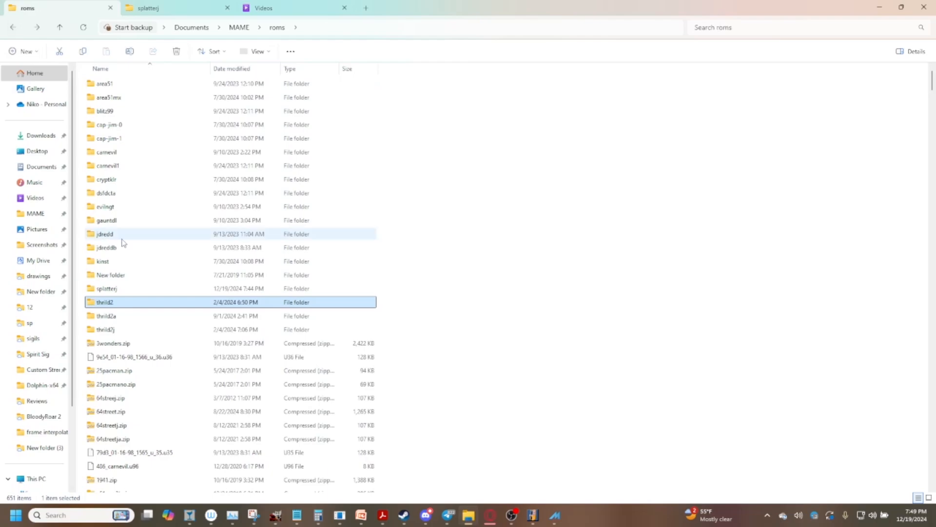
pyautogui.moveTo(143, 256)
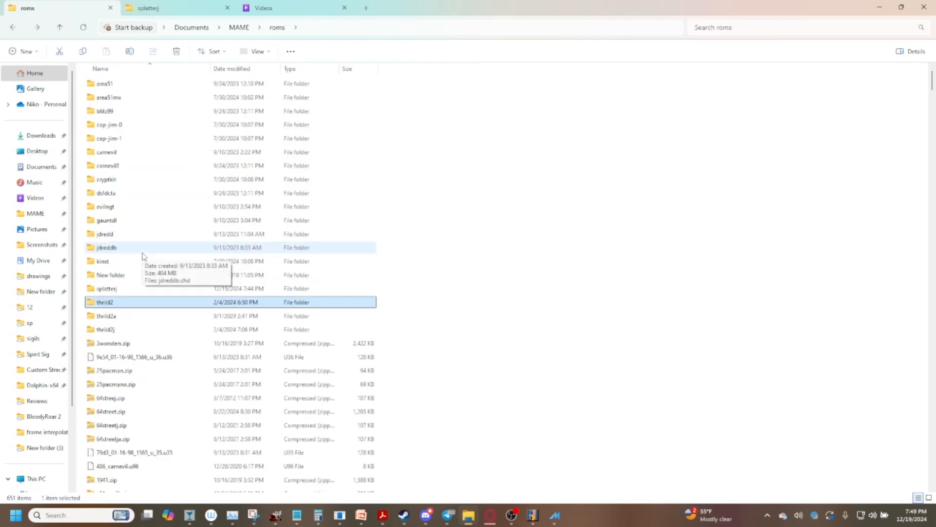
pyautogui.moveTo(128, 180)
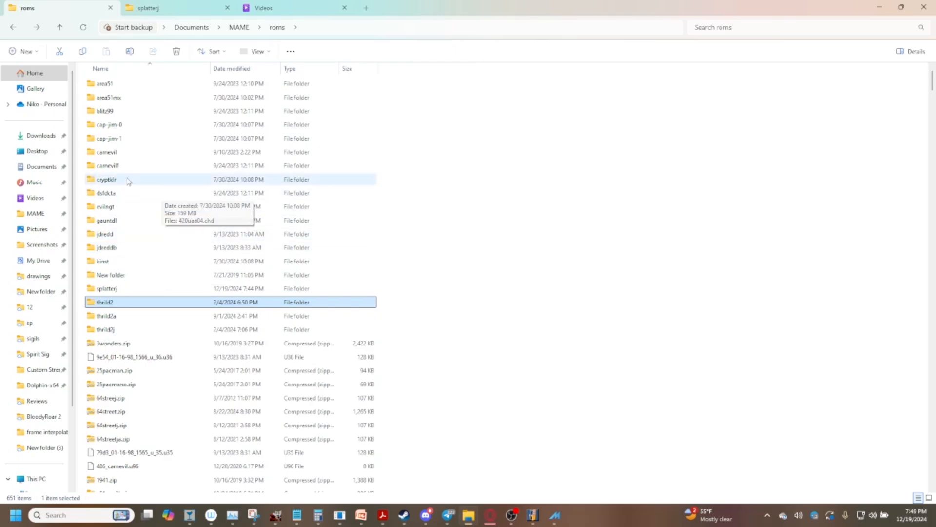
pyautogui.moveTo(112, 83)
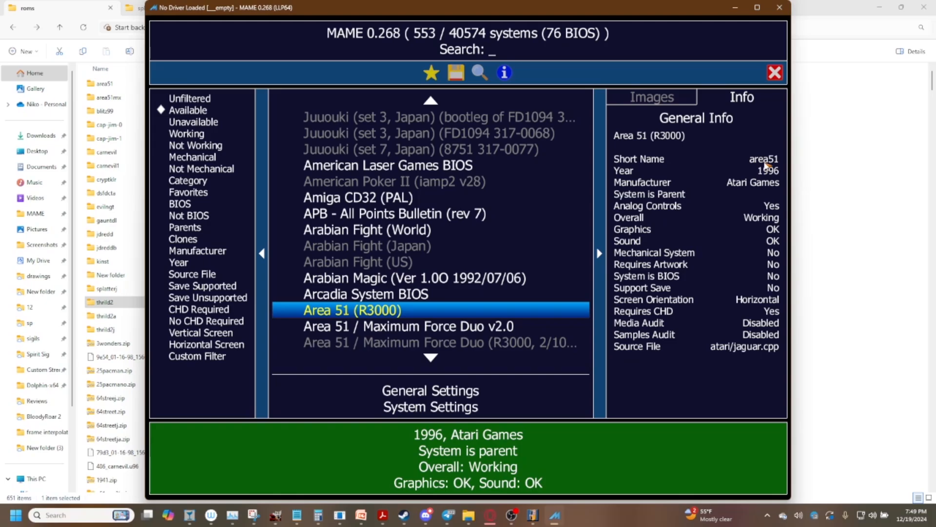
pyautogui.moveTo(215, 81)
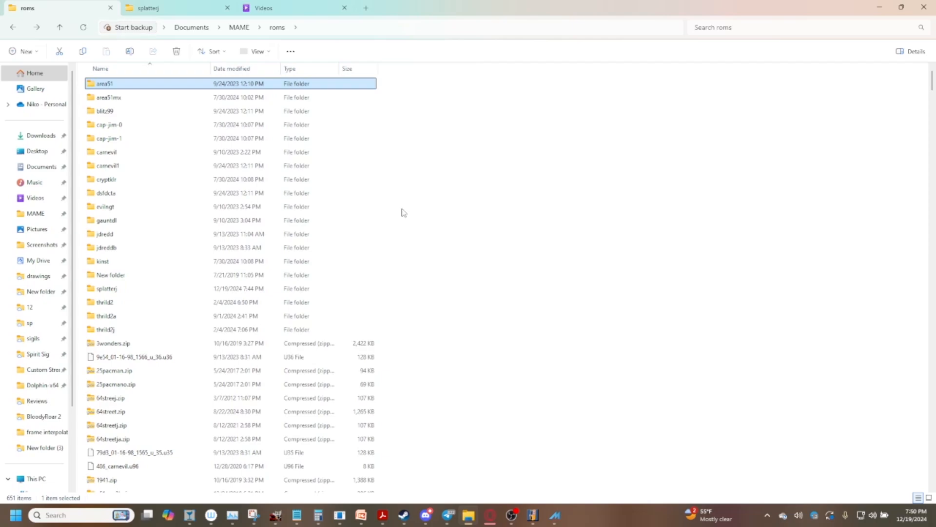
pyautogui.moveTo(491, 514)
pyautogui.write('area 51')
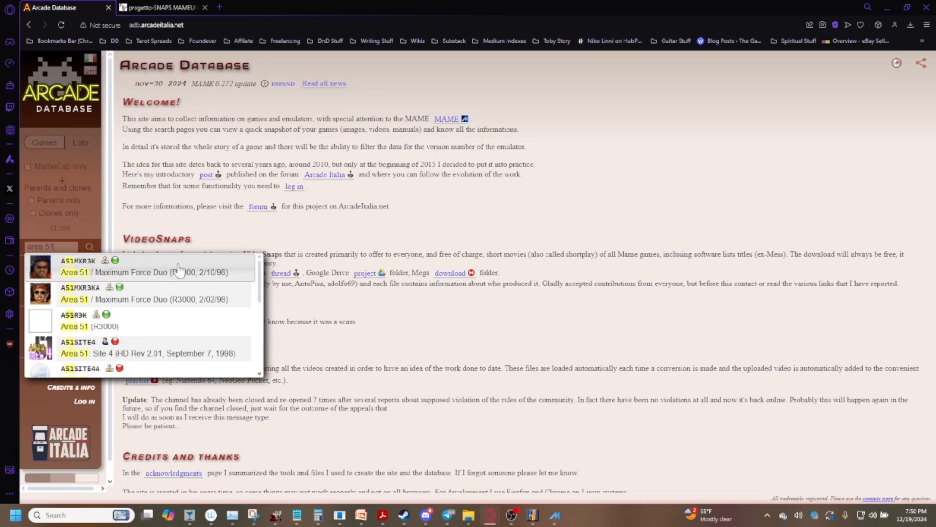
pyautogui.moveTo(85, 306)
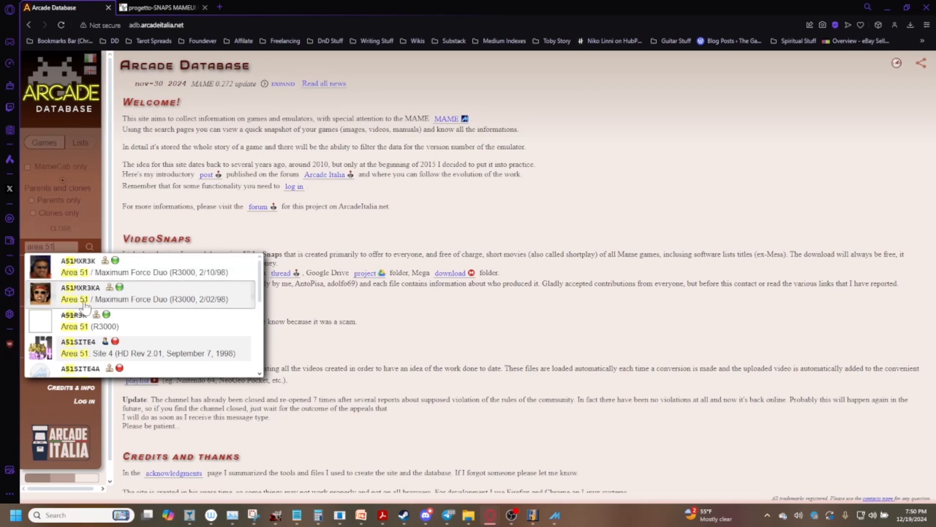
pyautogui.moveTo(140, 335)
pyautogui.write(' (R300')
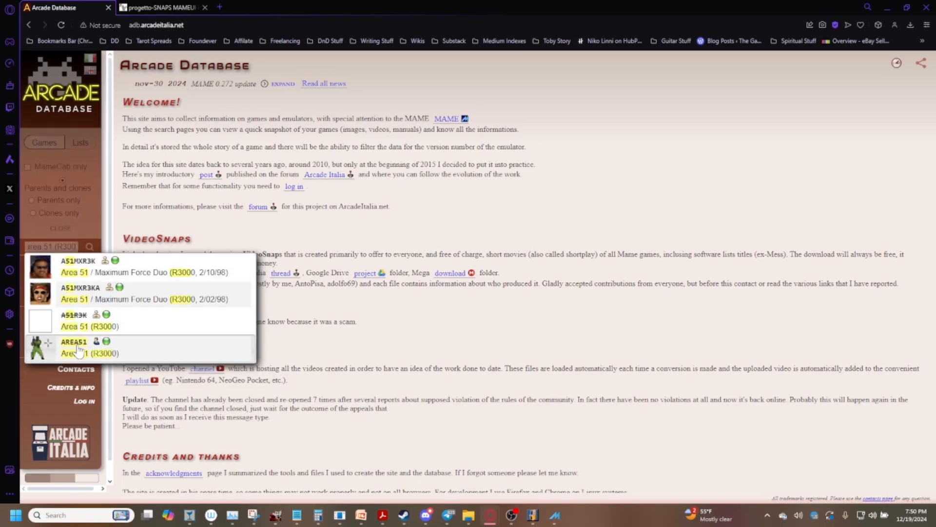
# Open the AREA51 suggestion to reach the Area 51 (R3000) machine page
pyautogui.click(76, 347)
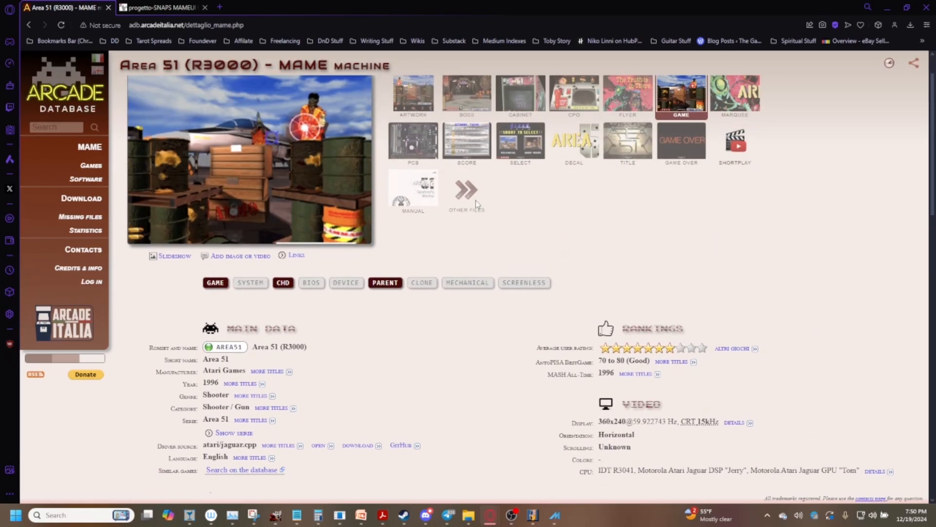
# Scroll the Area 51 page to Files, listing area51.chd and area51.zip
pyautogui.scroll(-3)
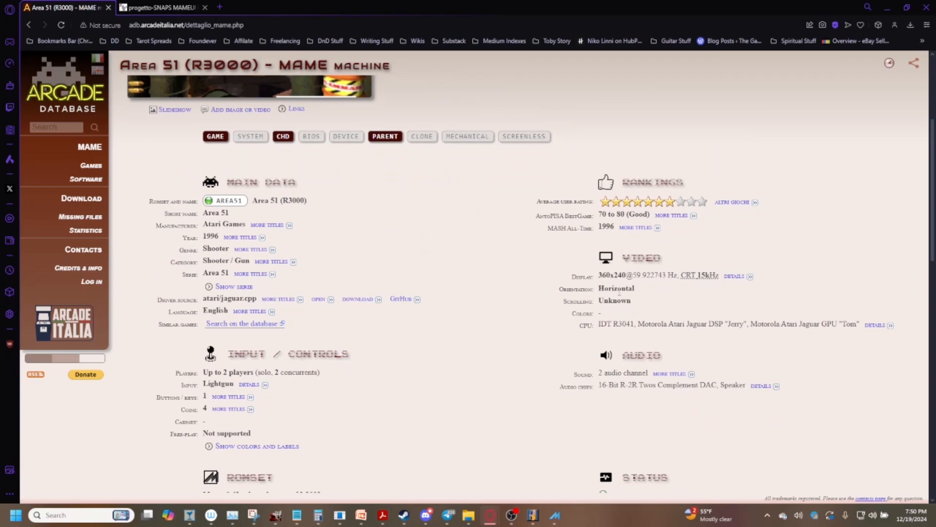
pyautogui.moveTo(595, 161)
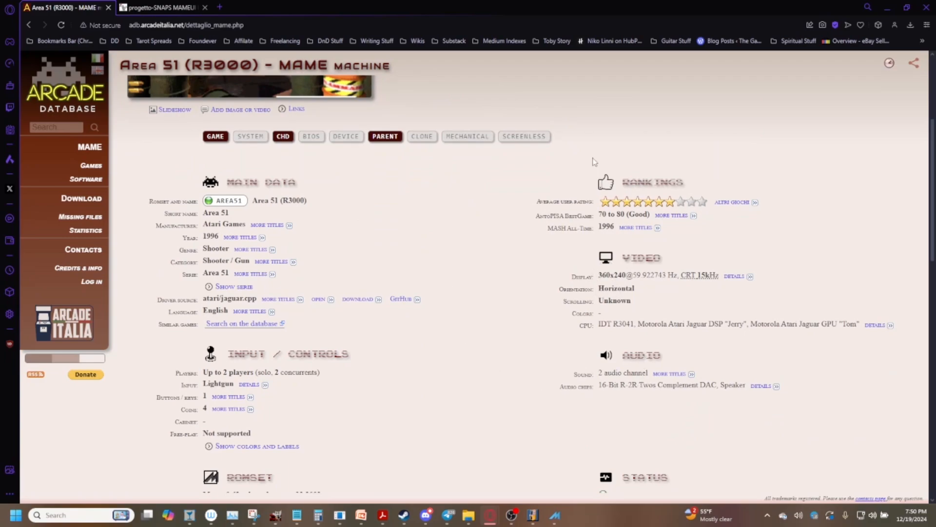
pyautogui.scroll(-3)
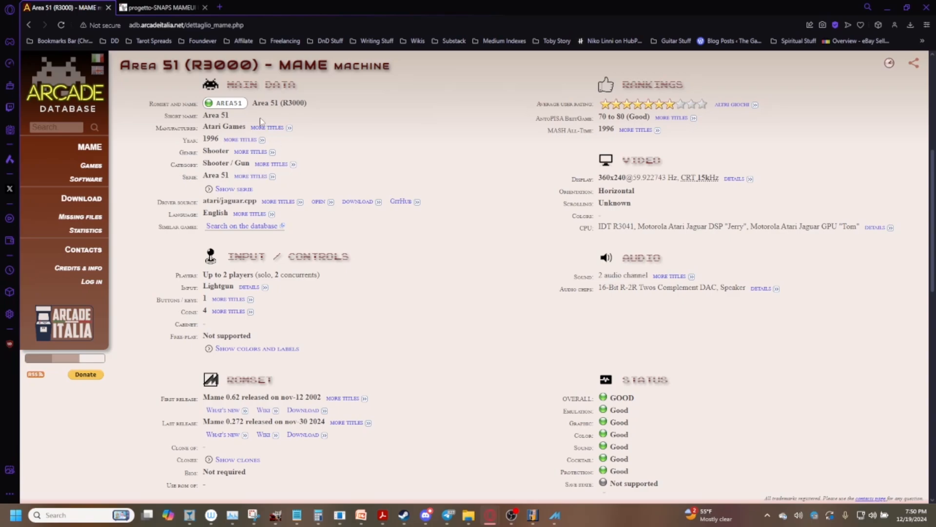
pyautogui.scroll(-3)
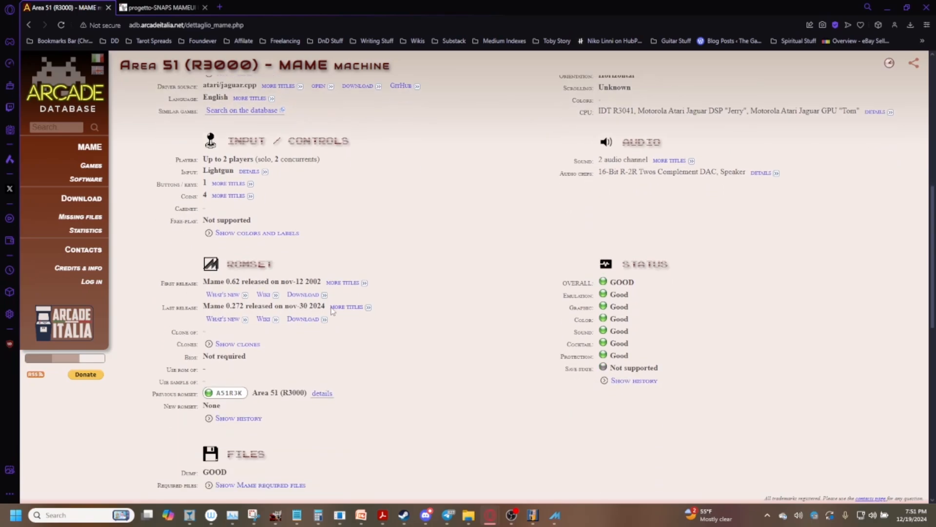
pyautogui.scroll(-3)
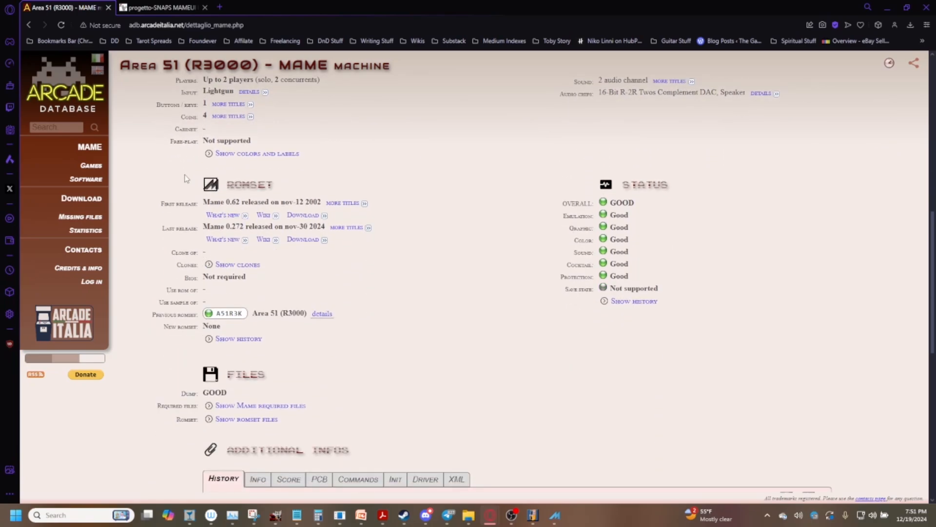
pyautogui.scroll(-3)
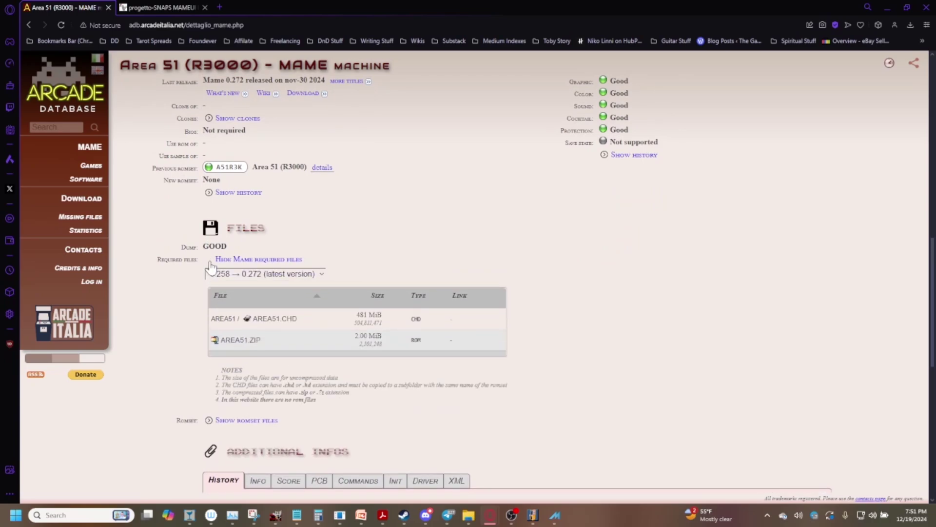
pyautogui.scroll(-3)
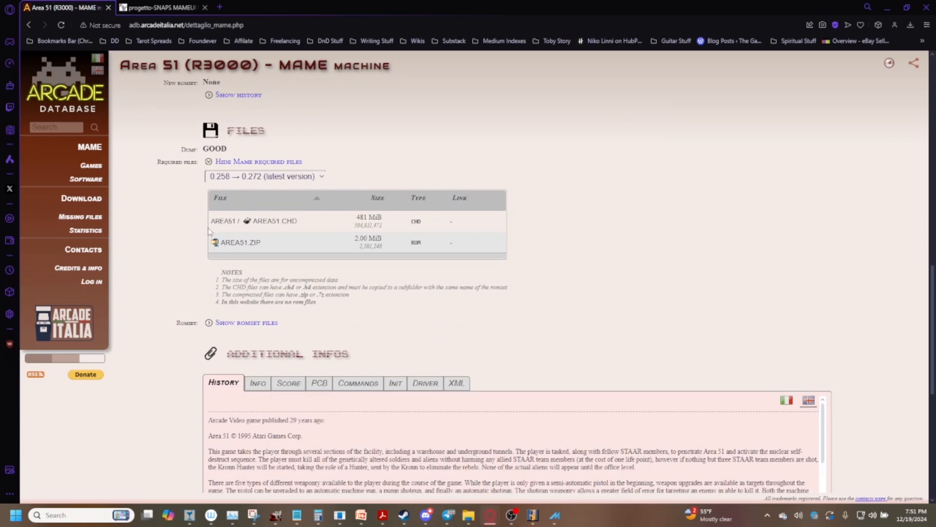
pyautogui.click(264, 176)
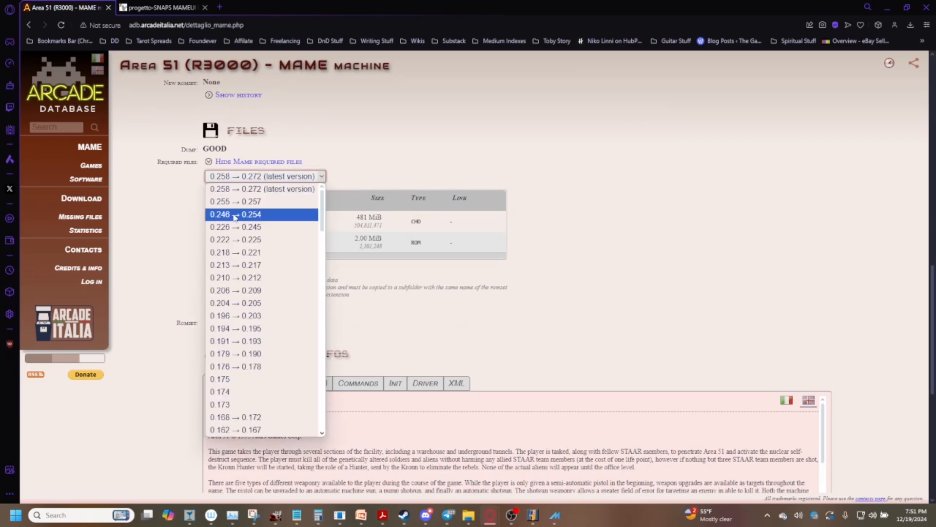
pyautogui.scroll(-3)
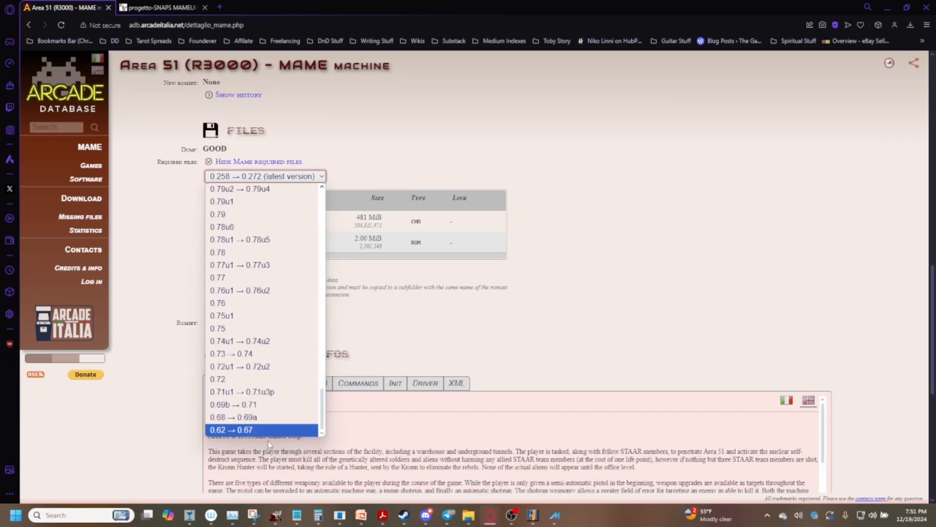
pyautogui.click(265, 176)
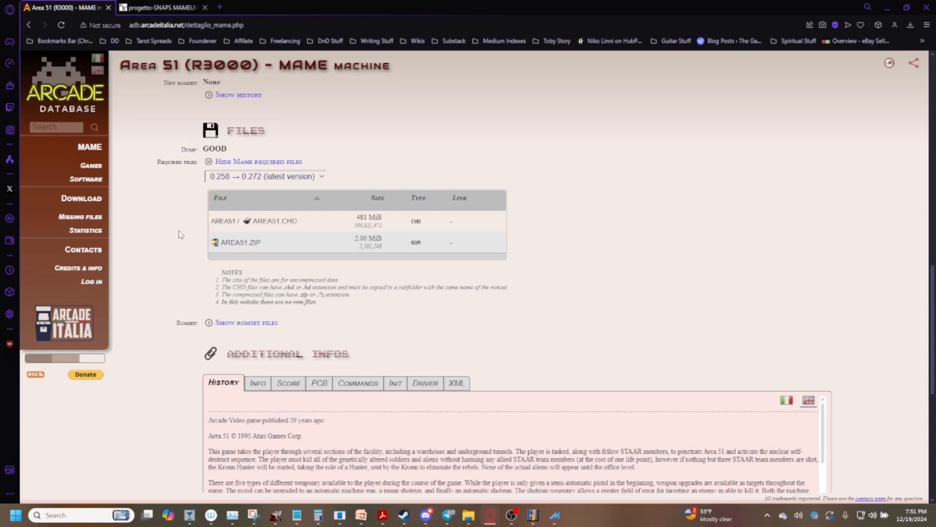
pyautogui.moveTo(553, 522)
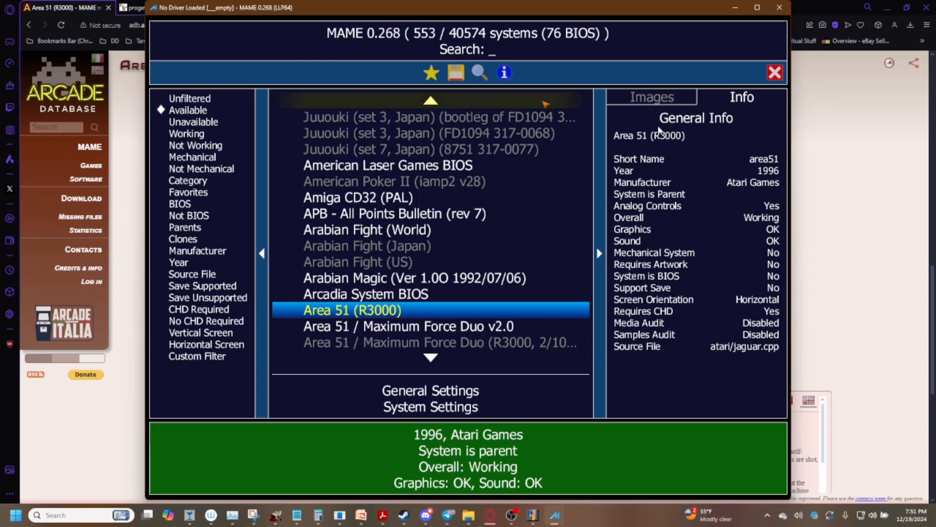
pyautogui.click(774, 72)
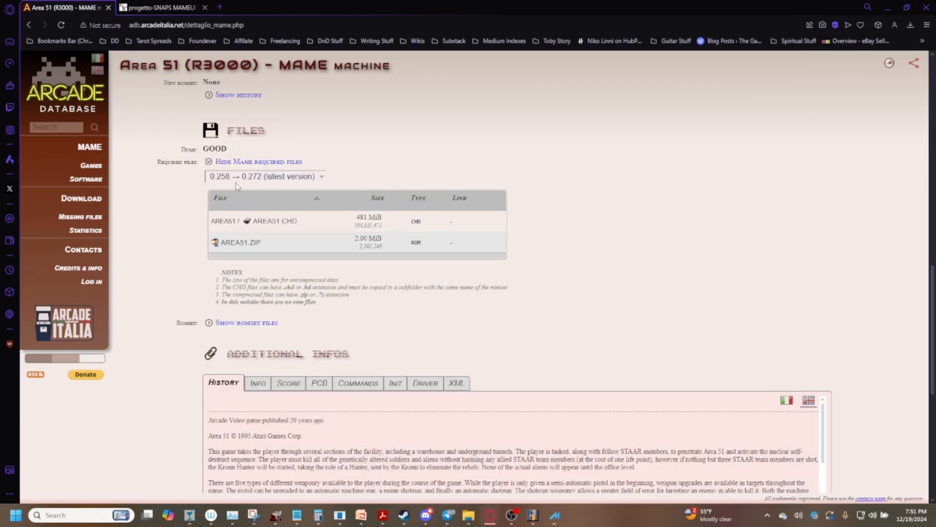
pyautogui.moveTo(256, 236)
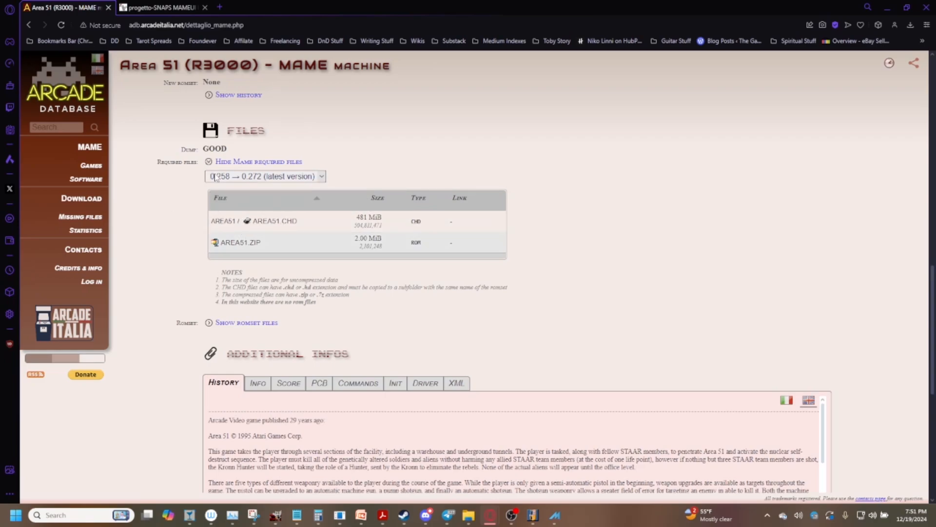
pyautogui.moveTo(251, 180)
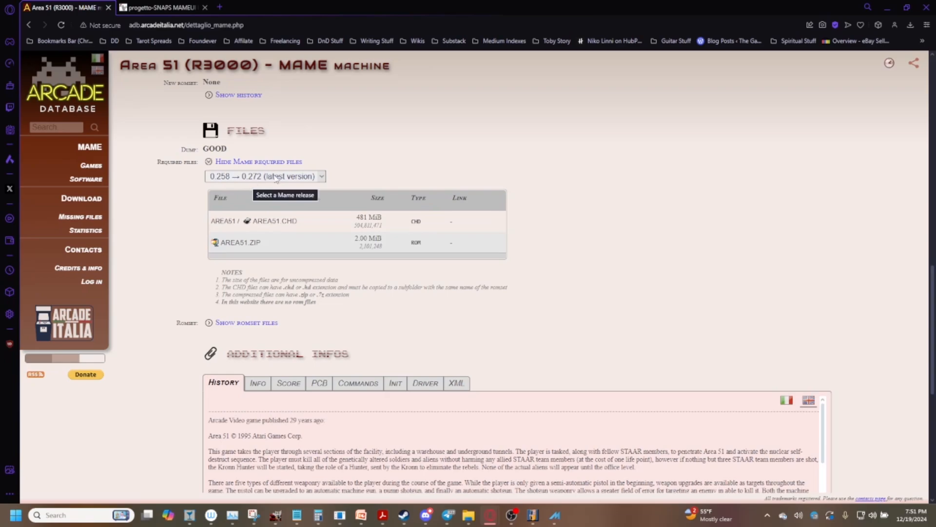
# Scroll to Area 51's romset table: four program ROMs plus jagwave.rom, all good
pyautogui.scroll(-3)
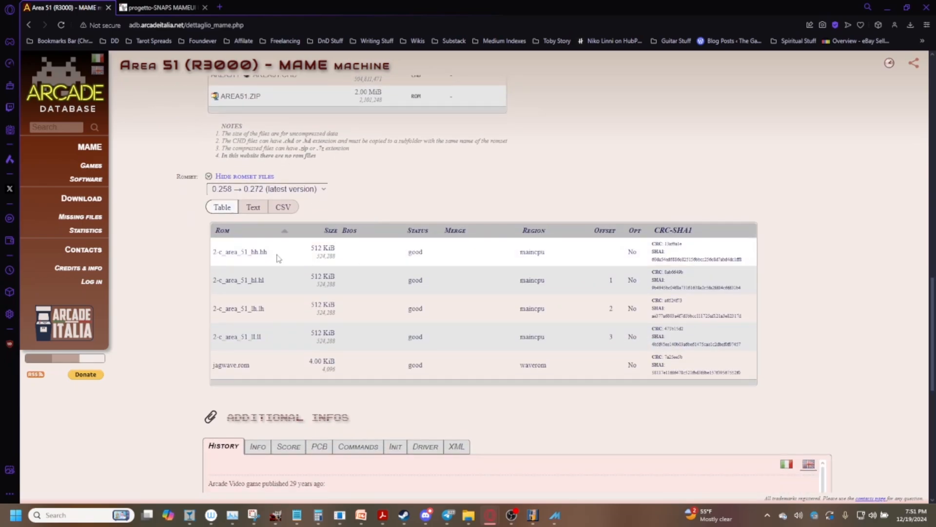
pyautogui.moveTo(282, 285)
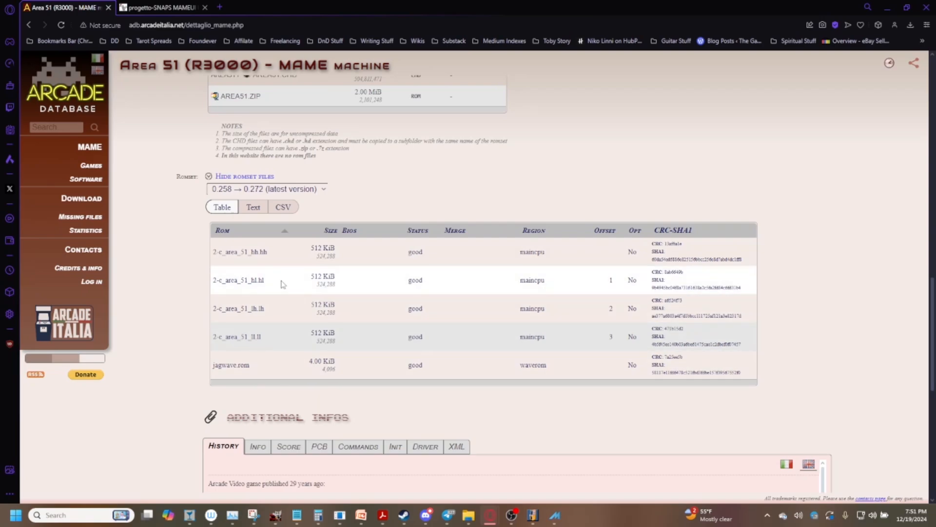
pyautogui.moveTo(273, 347)
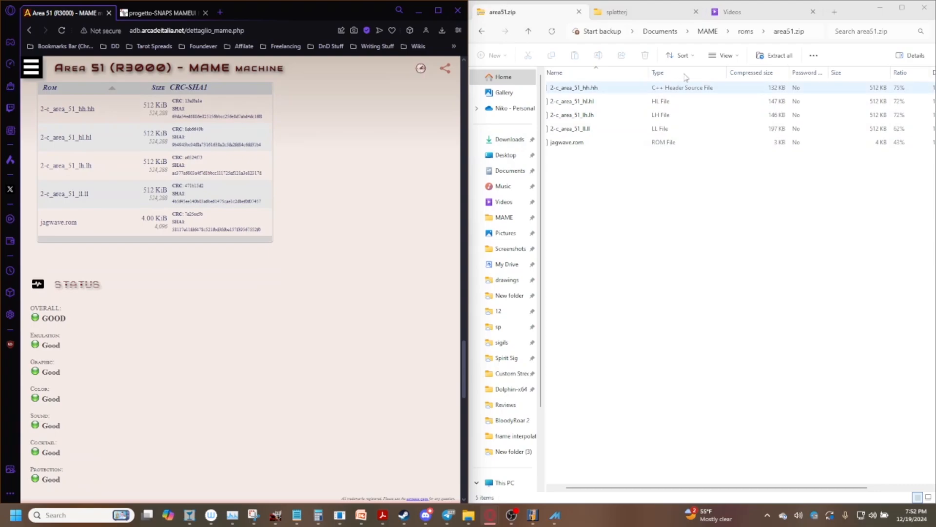
pyautogui.click(572, 101)
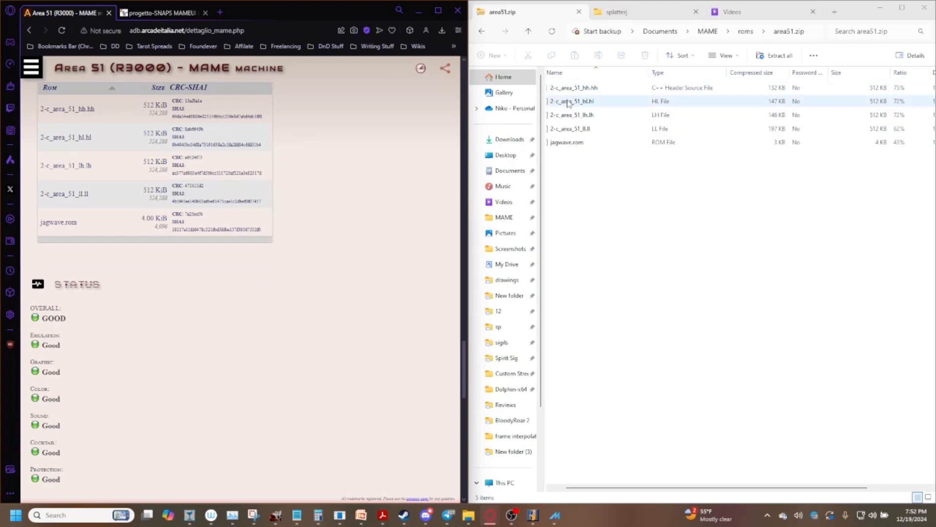
pyautogui.click(709, 427)
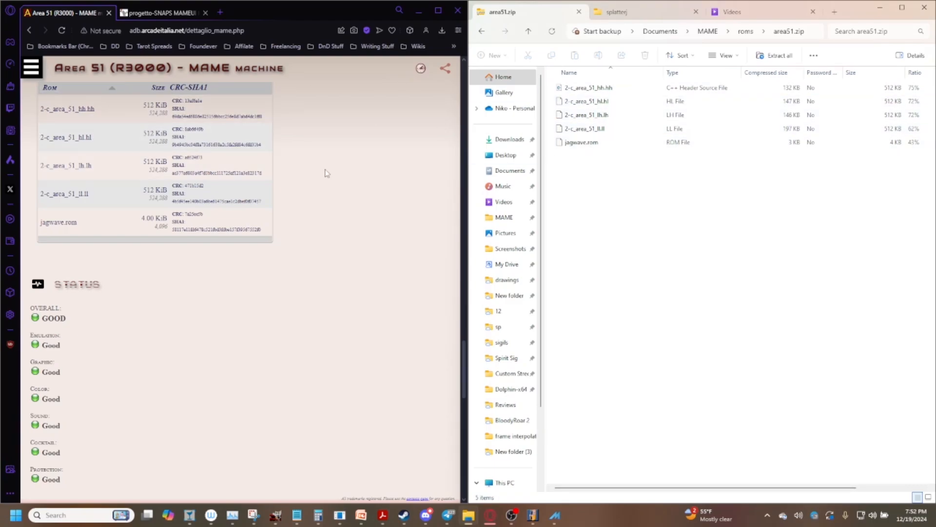
pyautogui.scroll(3)
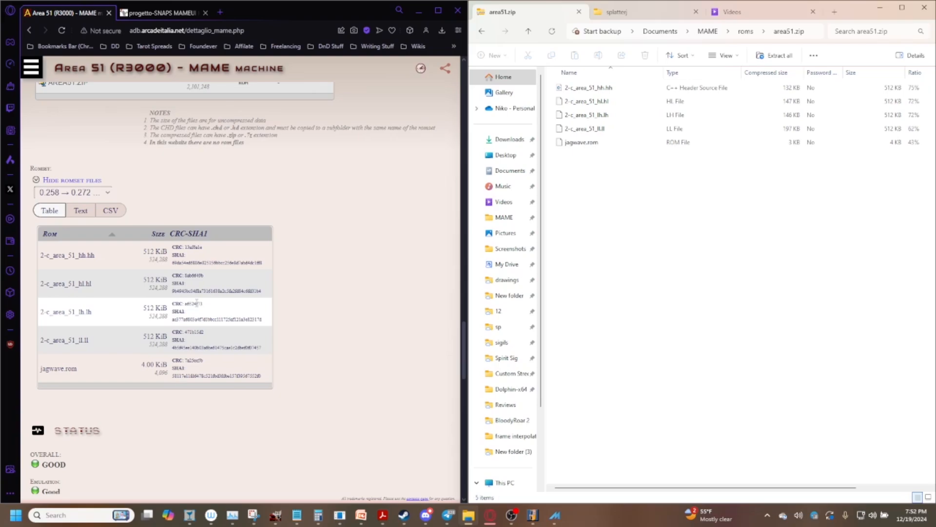
pyautogui.click(73, 192)
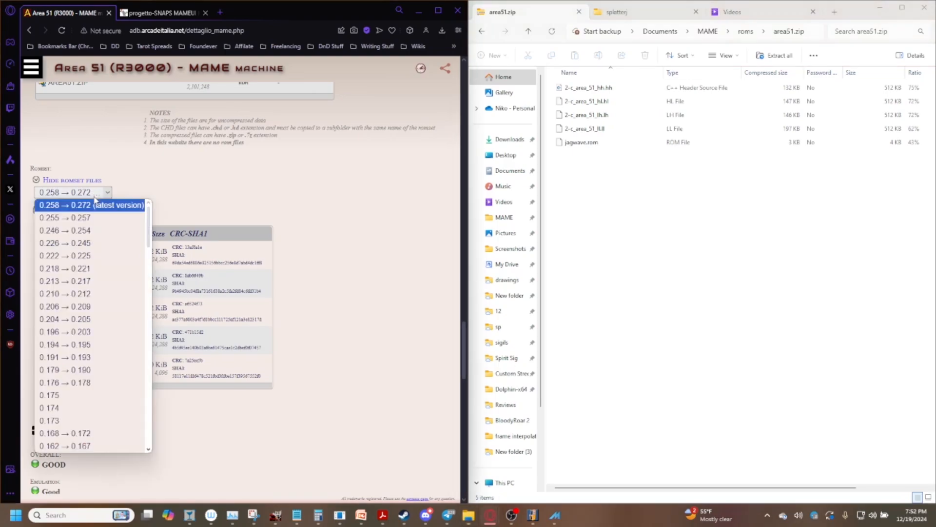
pyautogui.scroll(-3)
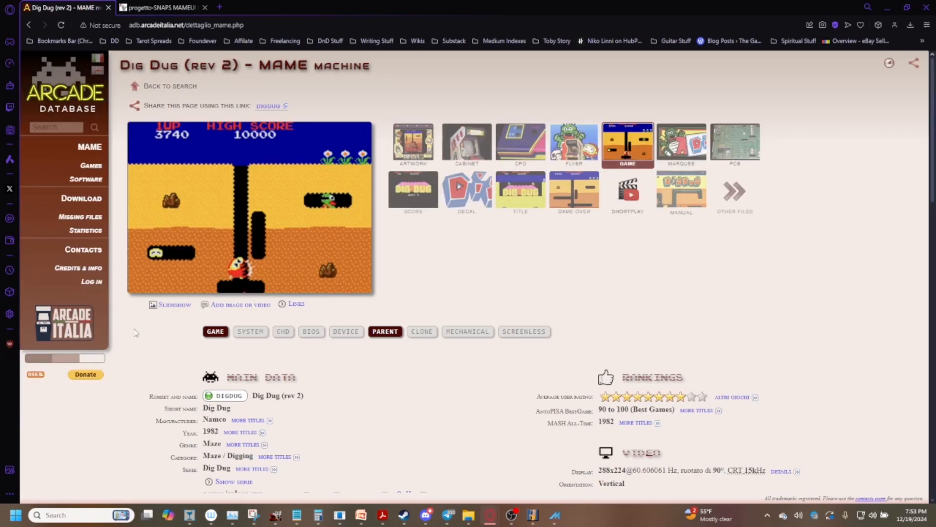
pyautogui.moveTo(131, 333)
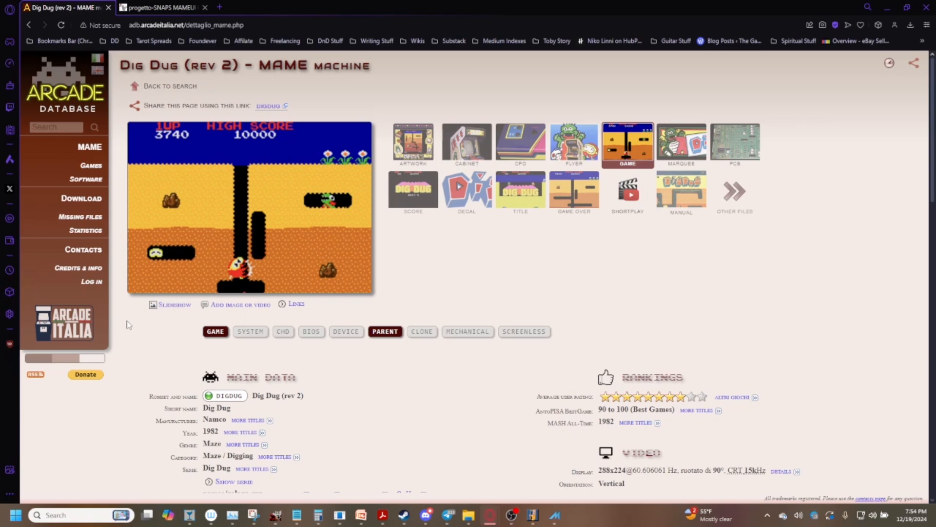
pyautogui.moveTo(202, 259)
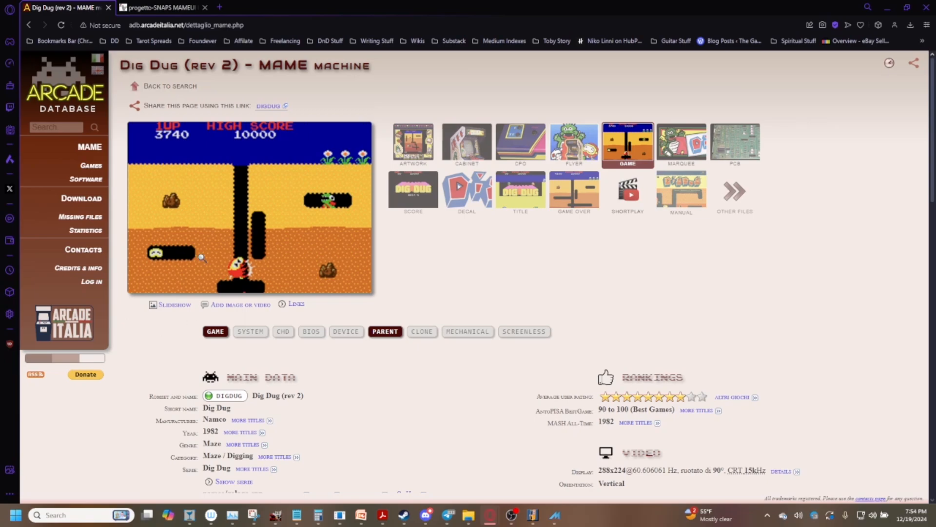
# List Dig Dug's required files and open the NAMCO53.ZIP device details
pyautogui.scroll(-3)
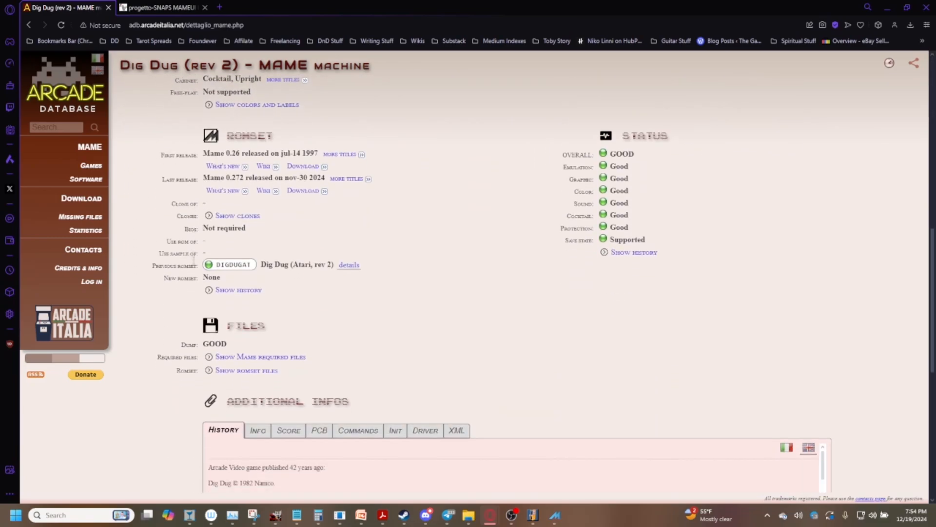
pyautogui.scroll(-3)
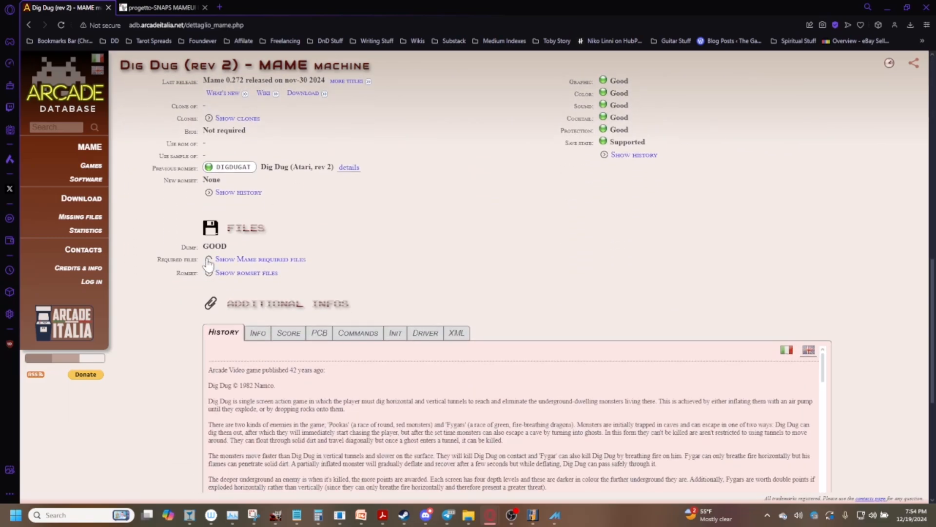
pyautogui.click(261, 259)
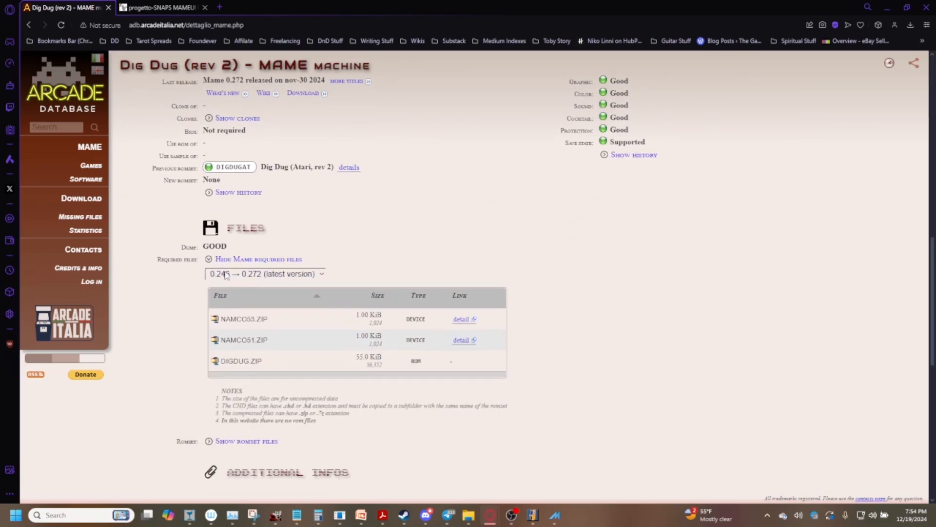
pyautogui.scroll(-3)
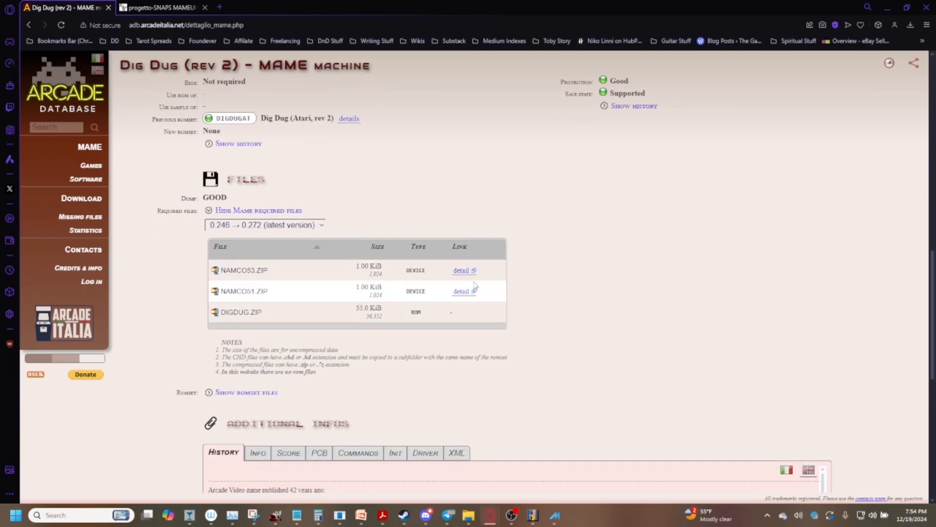
pyautogui.click(462, 270)
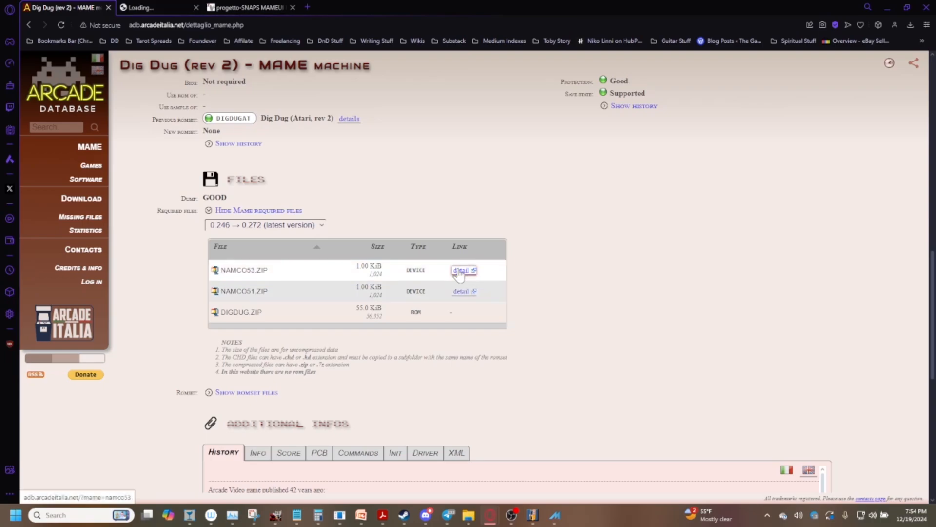
# On the Namco 53xx page, show romset files listing the good 53xx.bin ROM
pyautogui.click(461, 271)
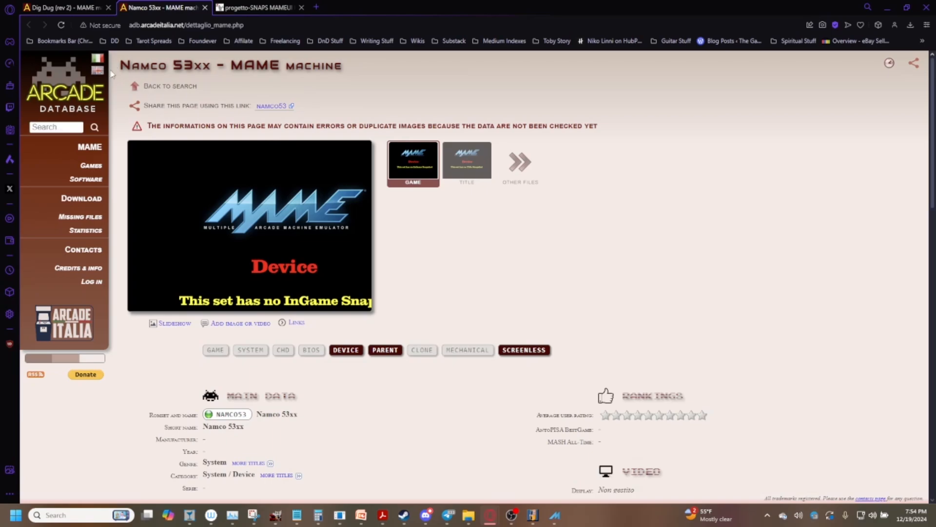
pyautogui.scroll(-3)
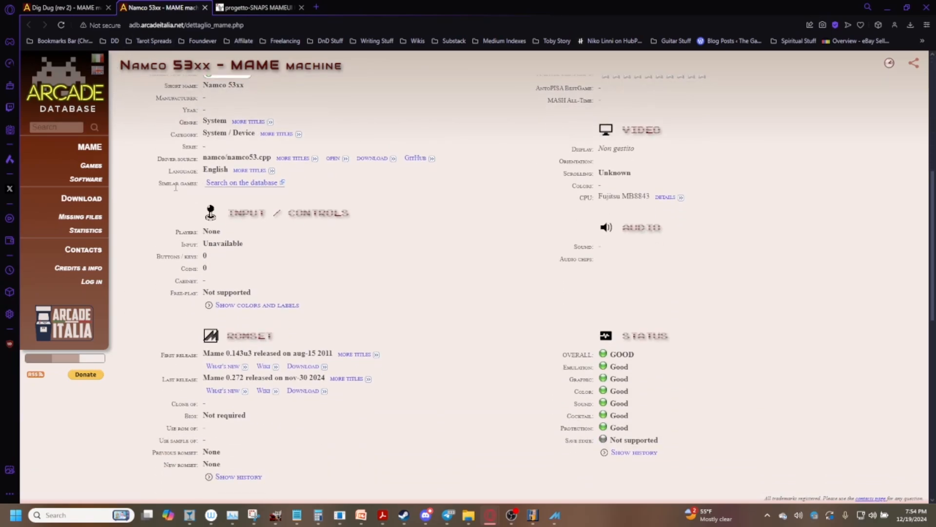
pyautogui.scroll(-3)
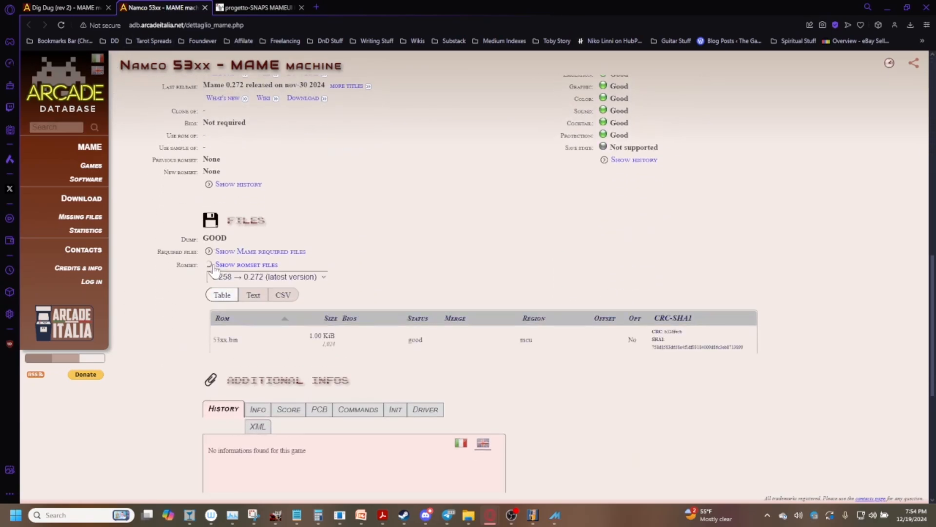
pyautogui.click(245, 264)
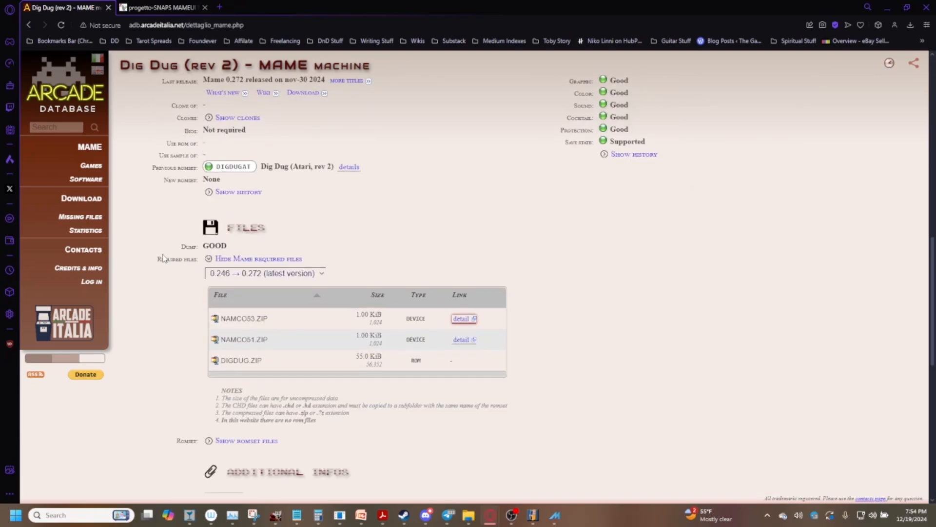
pyautogui.scroll(-3)
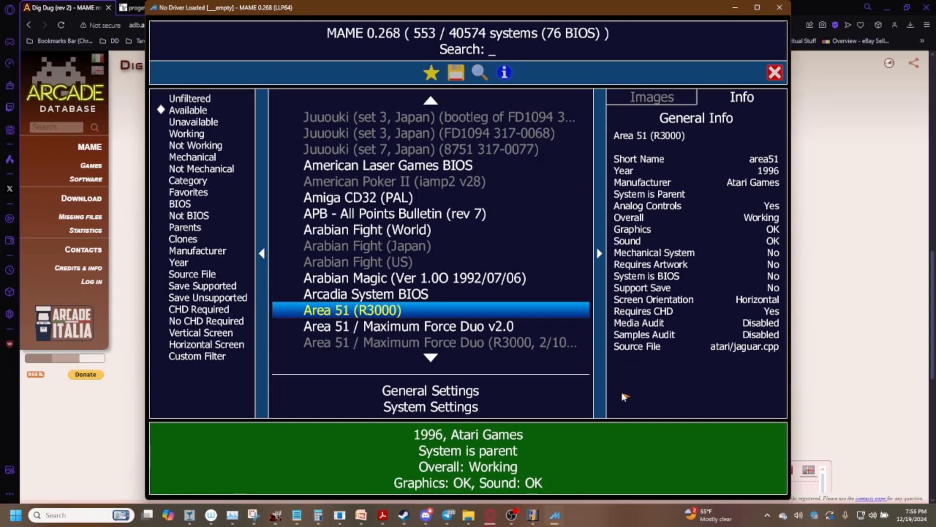
pyautogui.moveTo(550, 330)
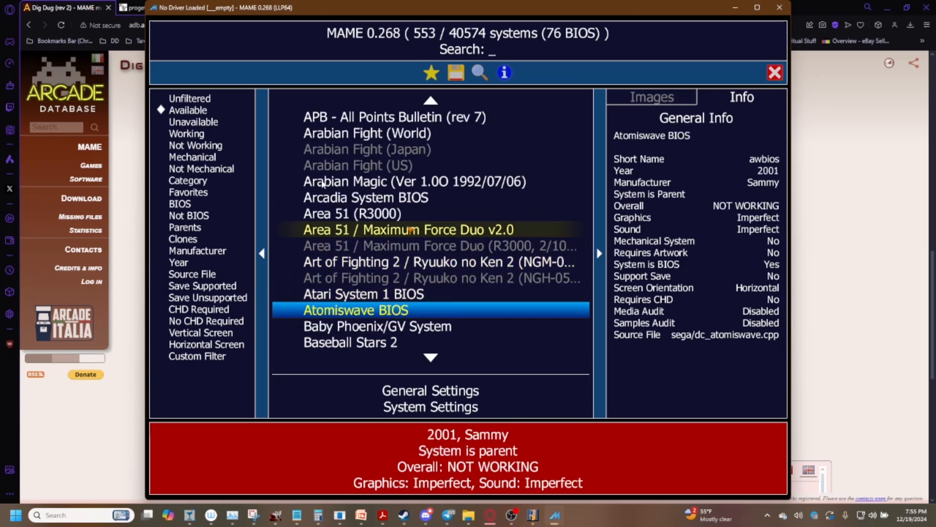
# Search the unfiltered system list for 'area 51' and check Area 51 (R3000) details
pyautogui.click(190, 98)
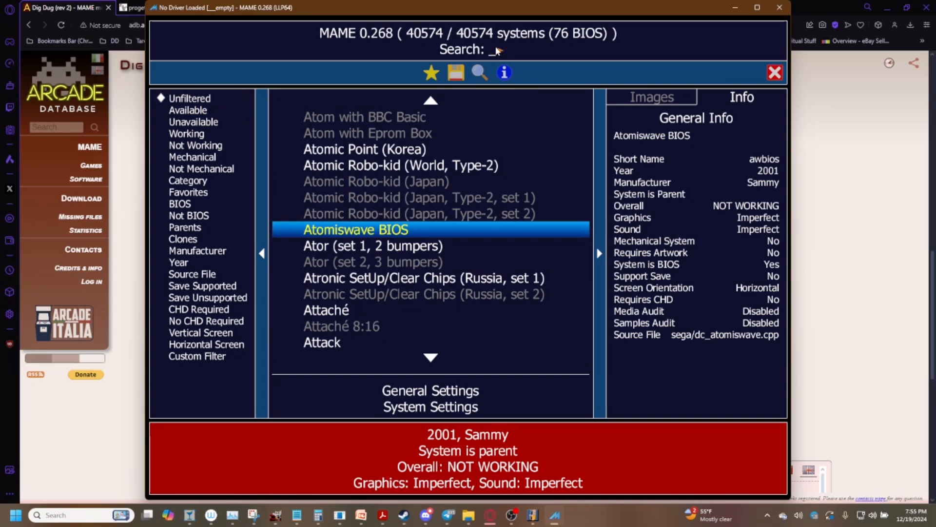
pyautogui.write('area 51')
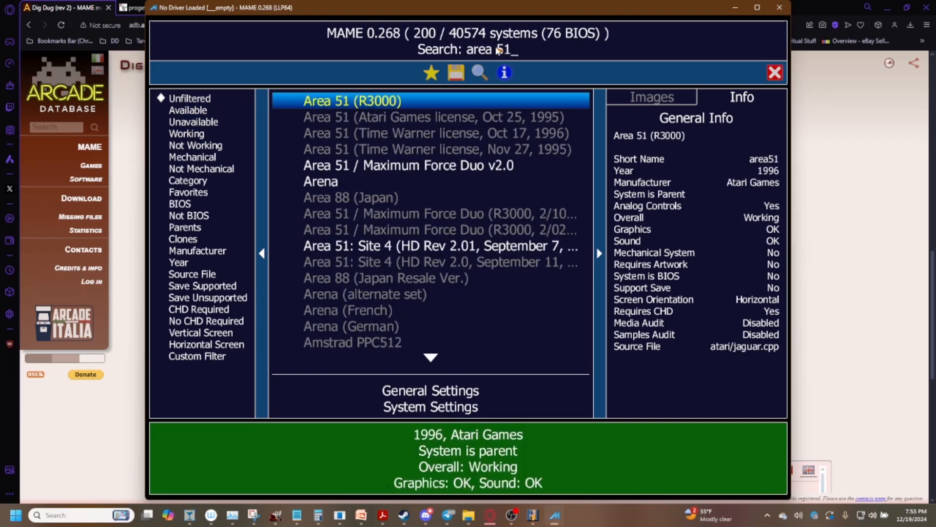
pyautogui.click(435, 117)
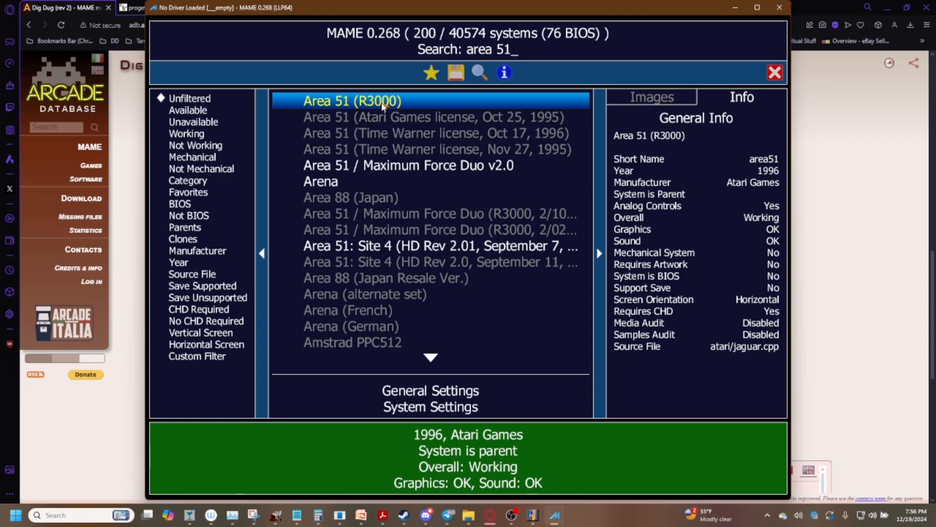
pyautogui.moveTo(474, 454)
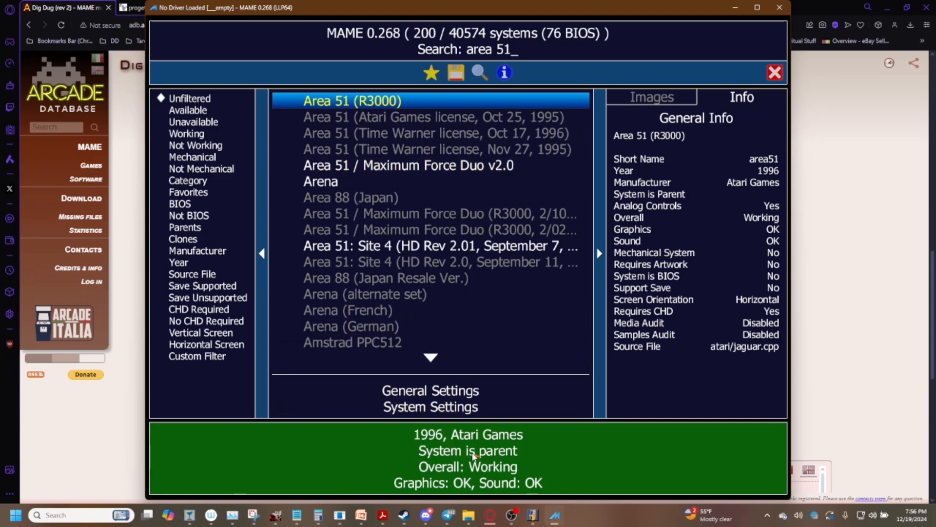
pyautogui.moveTo(449, 459)
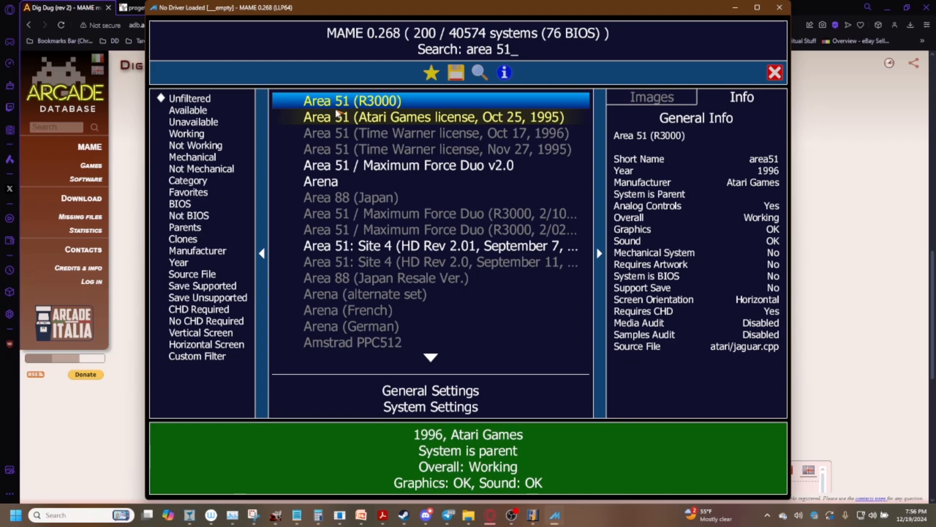
pyautogui.moveTo(306, 122)
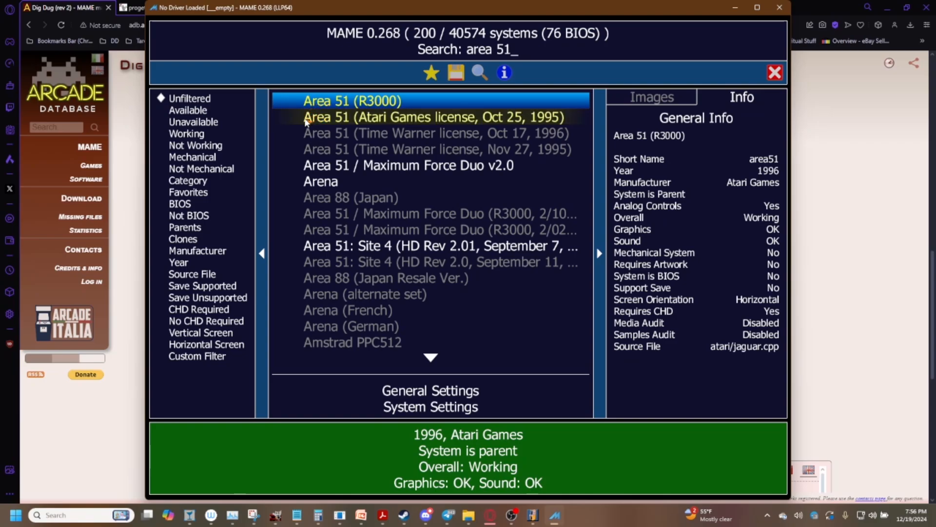
pyautogui.moveTo(324, 188)
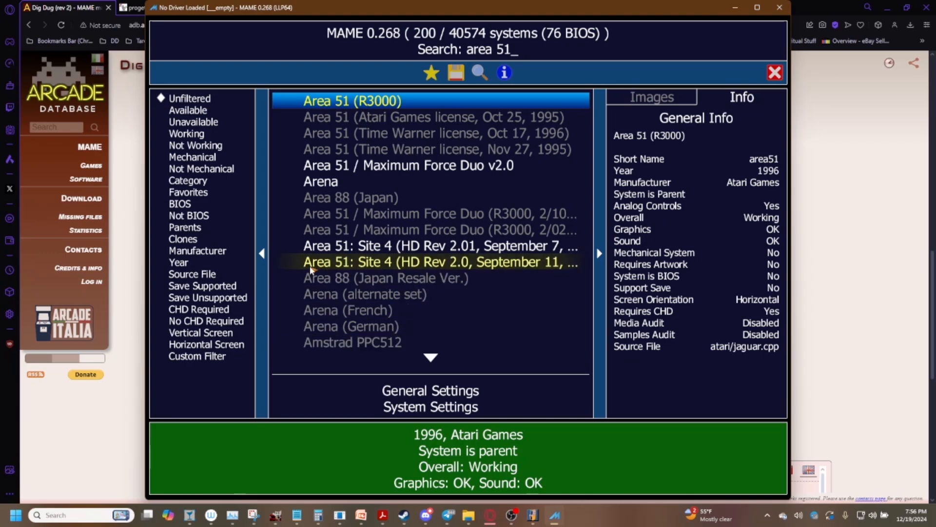
pyautogui.moveTo(458, 263)
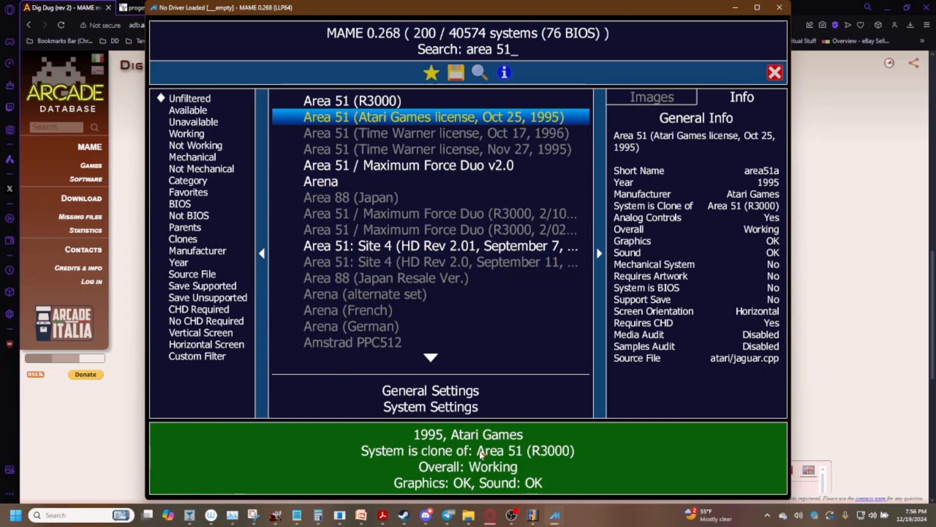
pyautogui.moveTo(452, 448)
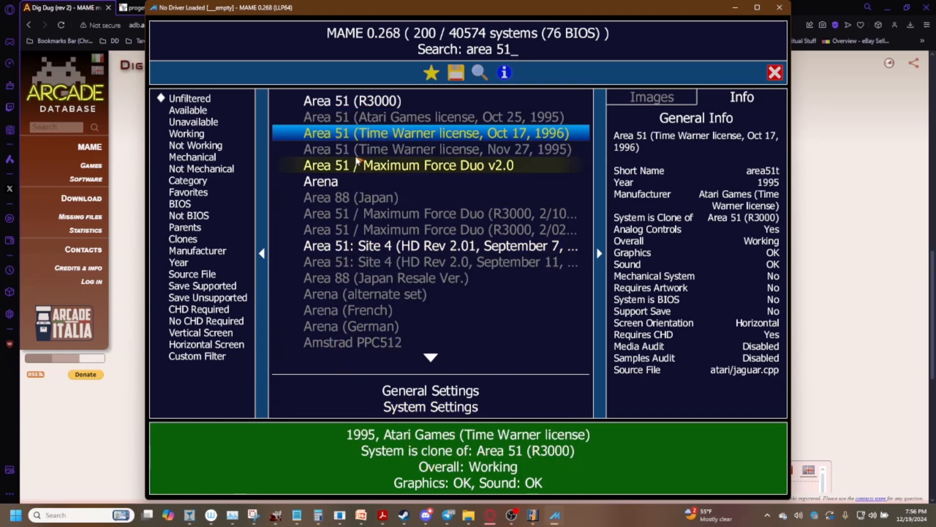
pyautogui.moveTo(294, 94)
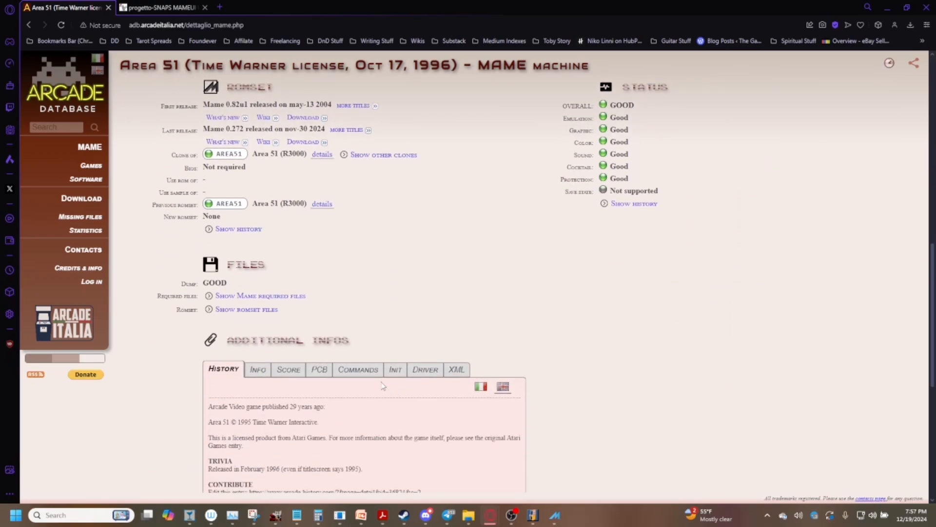
pyautogui.moveTo(213, 307)
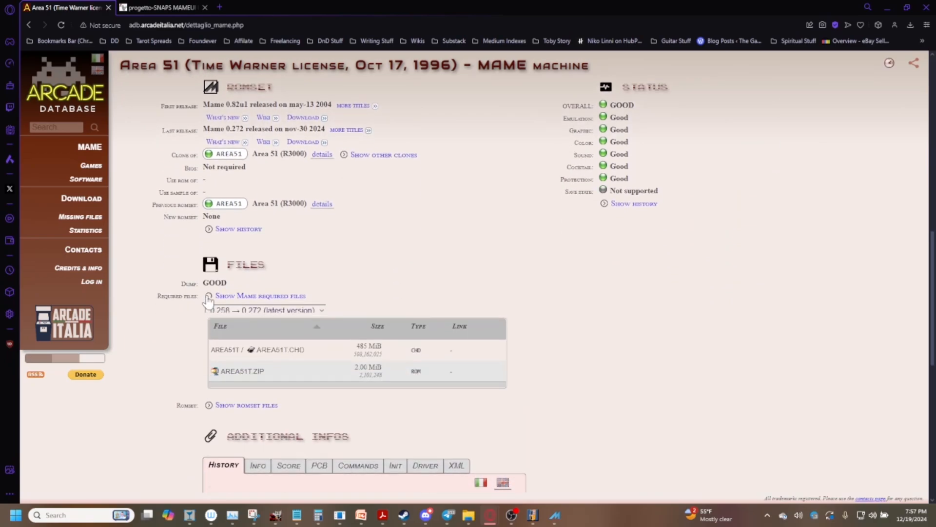
# Show area51t's required files (485 MiB CHD, AREA51T.ZIP) and select the AREA51T name
pyautogui.click(260, 296)
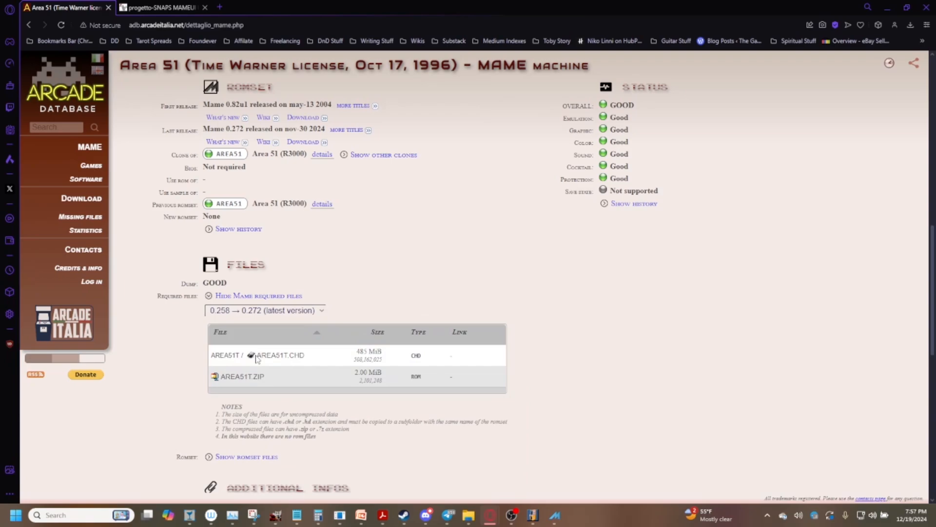
pyautogui.doubleClick(270, 355)
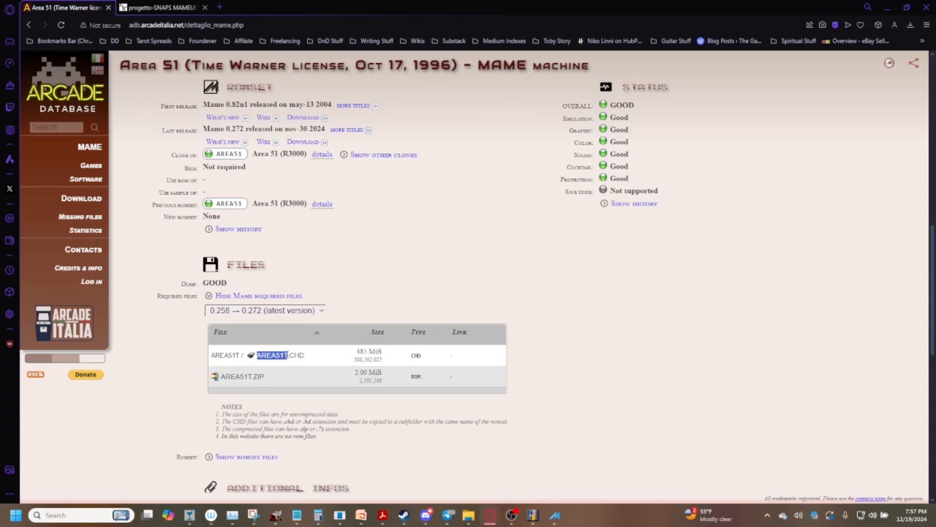
pyautogui.doubleClick(280, 355)
pyautogui.write('area 51')
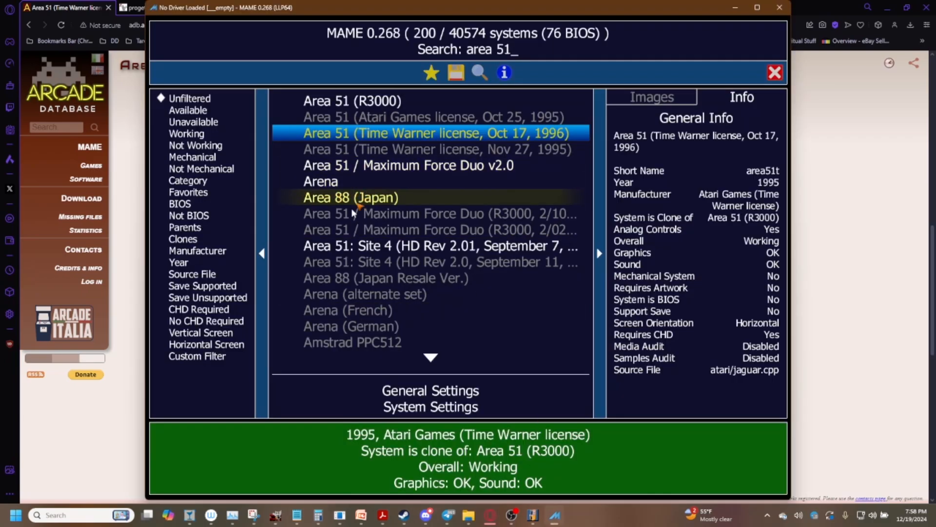
pyautogui.moveTo(334, 467)
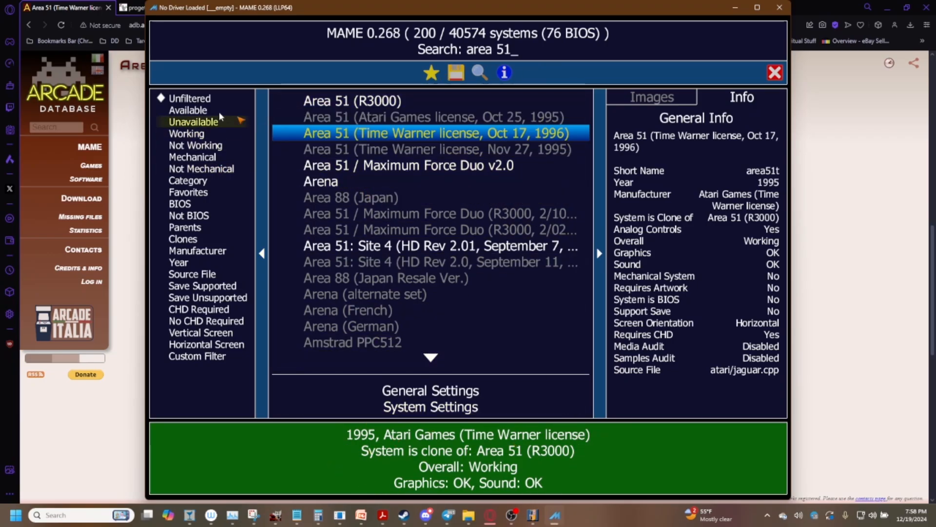
# Filter to available systems and search 'lethal' to find Lethal Enforcers (ver UAE)
pyautogui.click(187, 110)
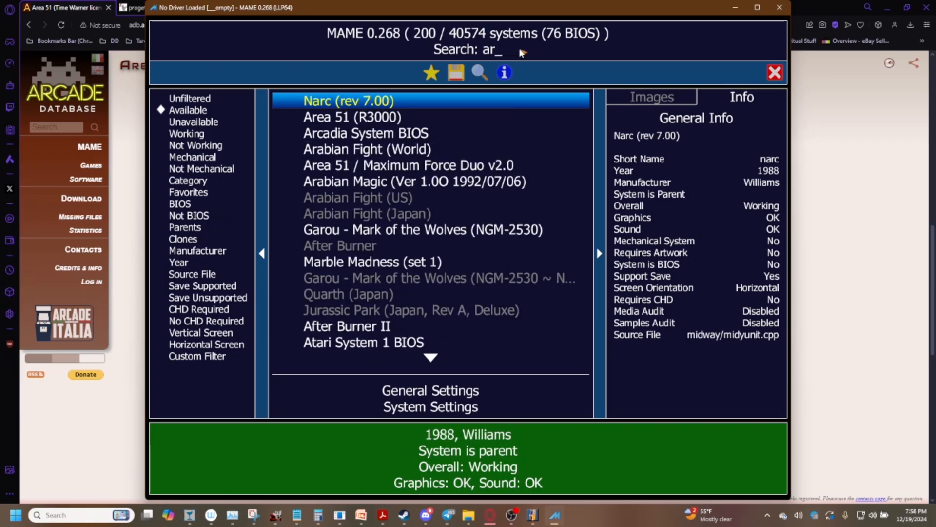
pyautogui.write('lethal')
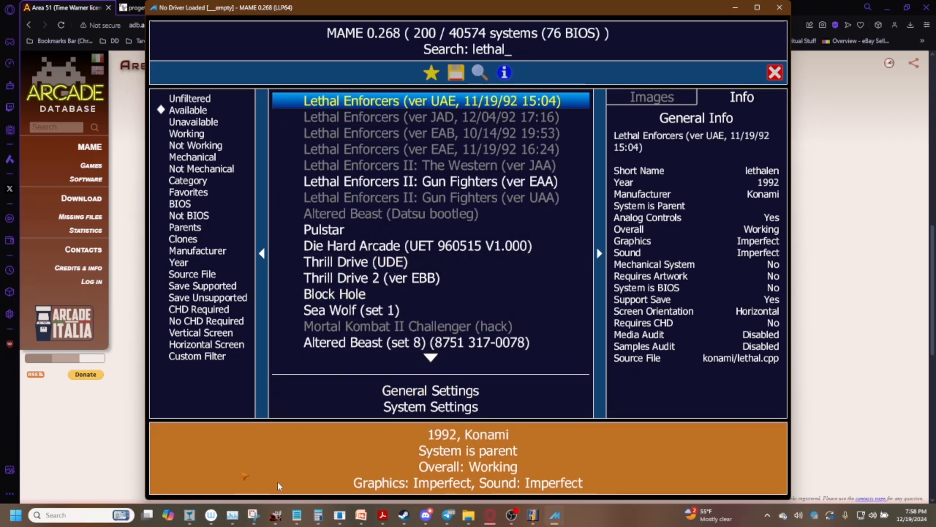
pyautogui.moveTo(408, 427)
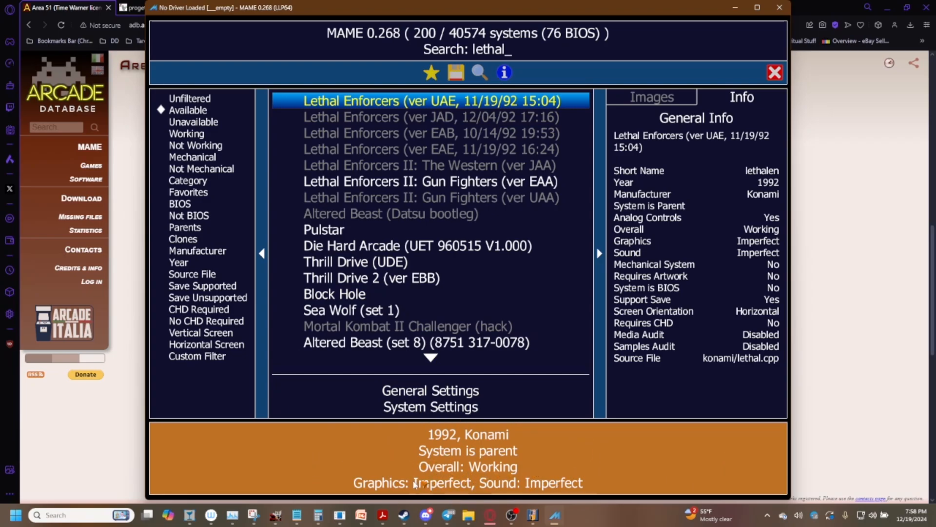
pyautogui.moveTo(634, 445)
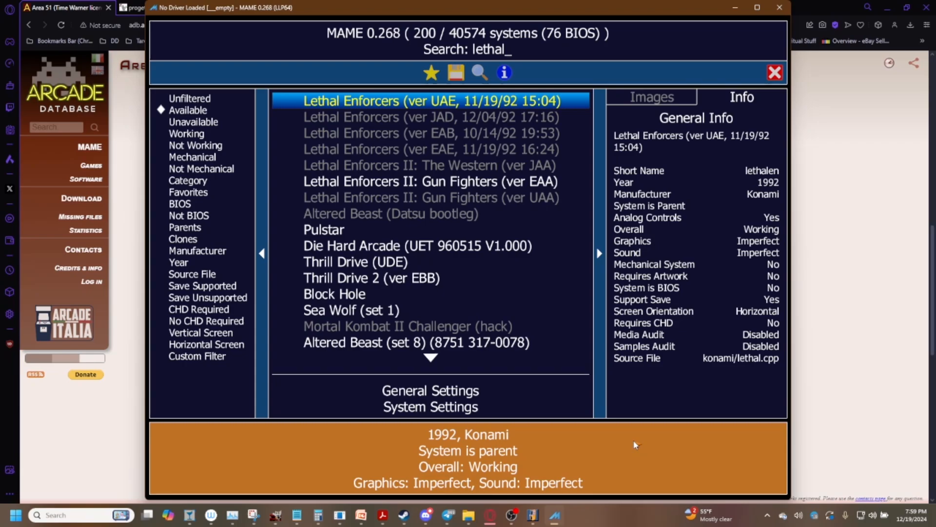
pyautogui.moveTo(611, 462)
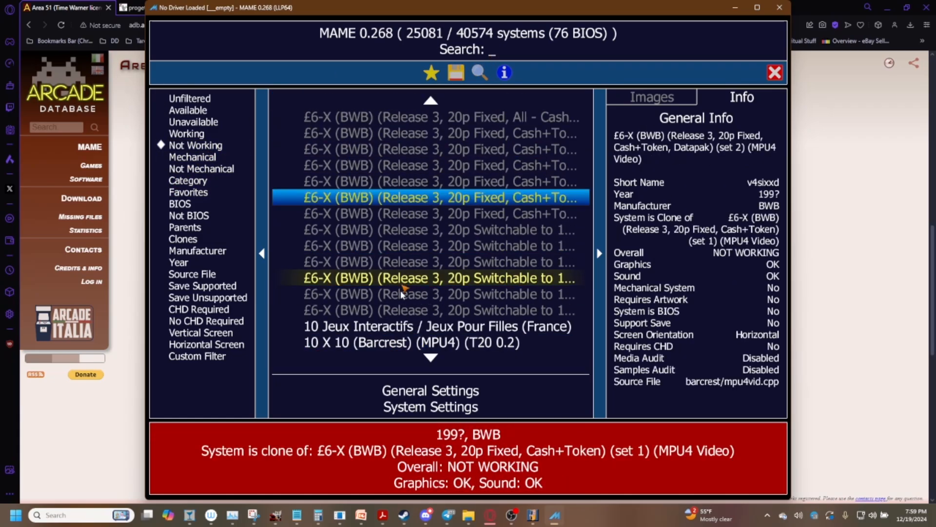
# Search 'area' and pick Area 51: Site 4, the non-working 1998 parent needing a CHD
pyautogui.write('area 51')
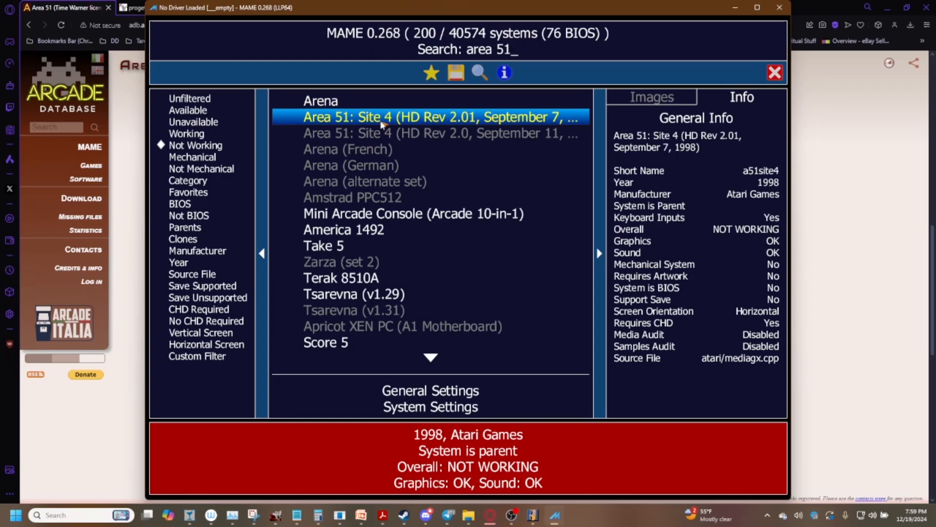
pyautogui.moveTo(358, 484)
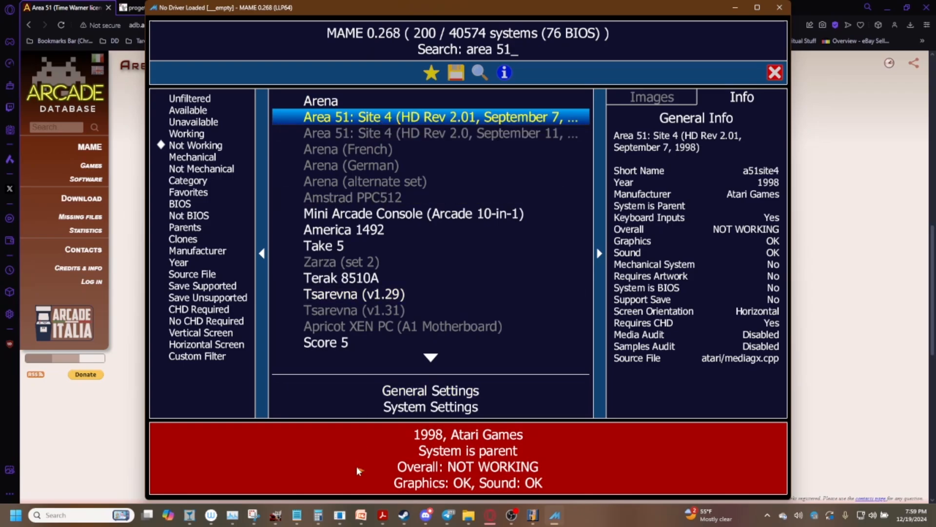
pyautogui.moveTo(573, 472)
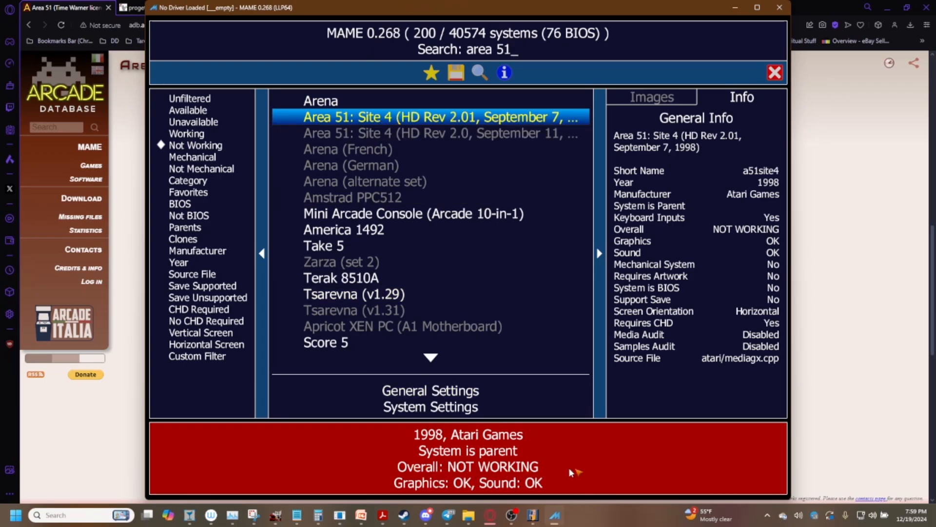
pyautogui.moveTo(494, 484)
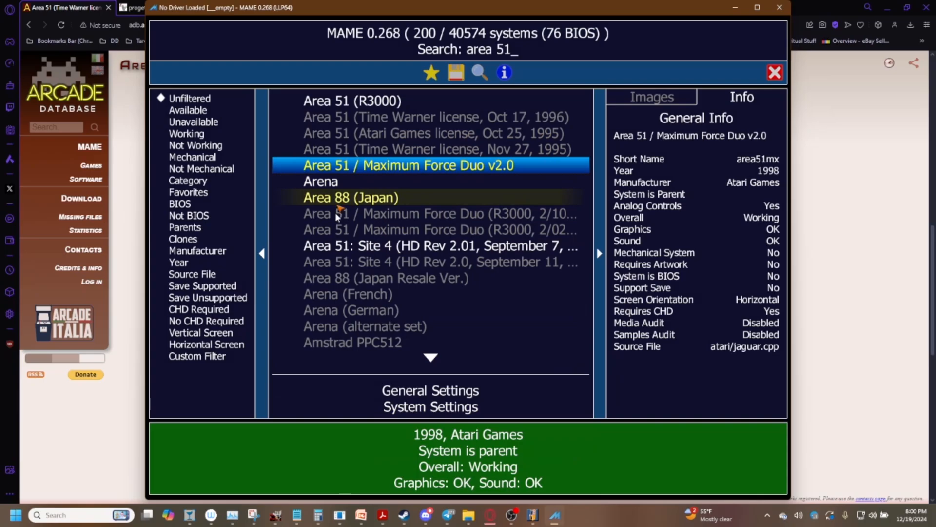
pyautogui.click(439, 245)
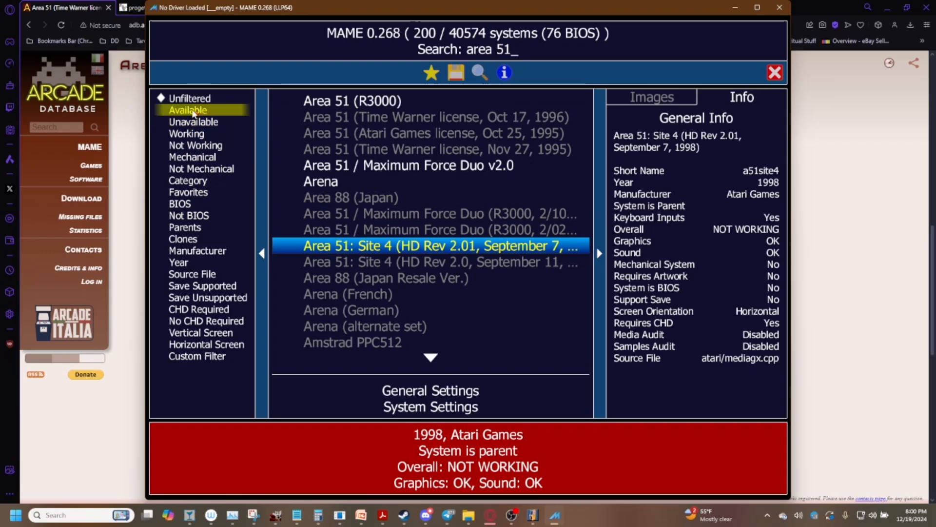
# Search 'ninja basebal', launch Ninja Baseball Bat Man II (bootleg), and dismiss its warning
pyautogui.write('ninja basebal')
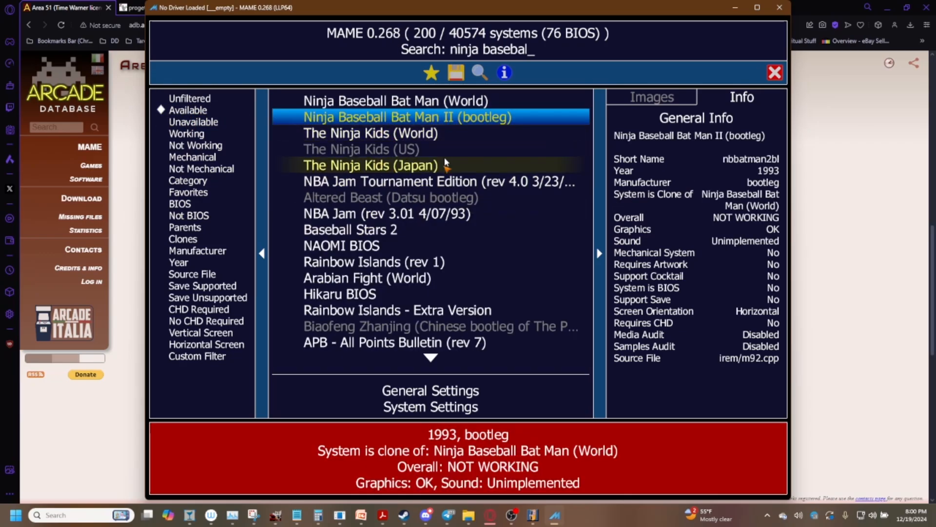
pyautogui.moveTo(561, 124)
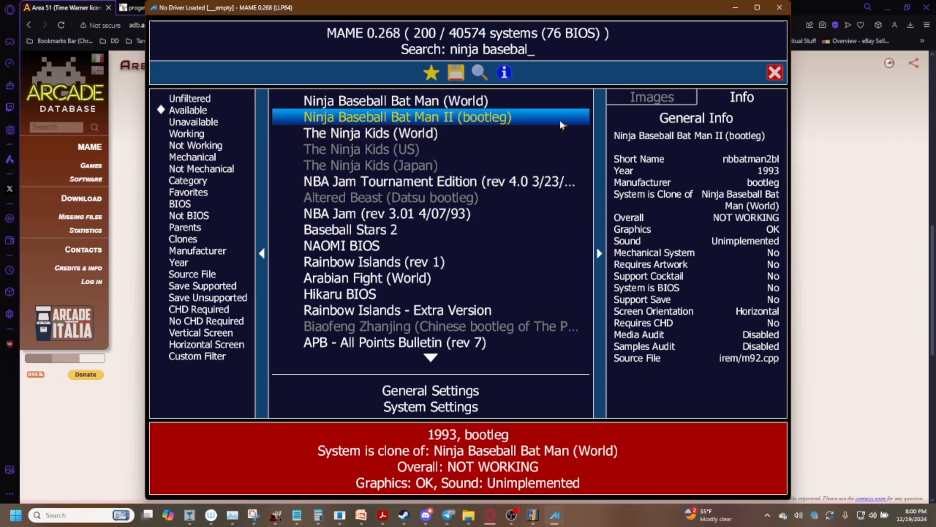
pyautogui.moveTo(552, 118)
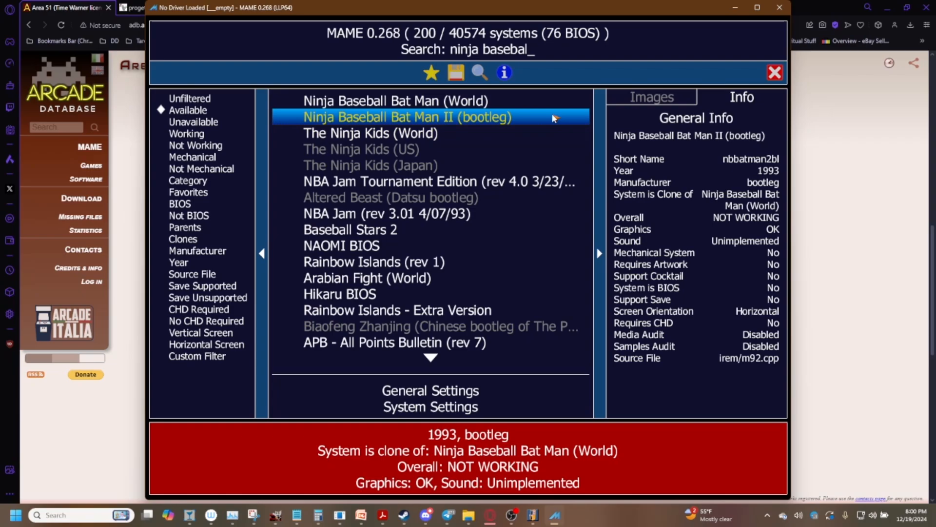
pyautogui.doubleClick(406, 117)
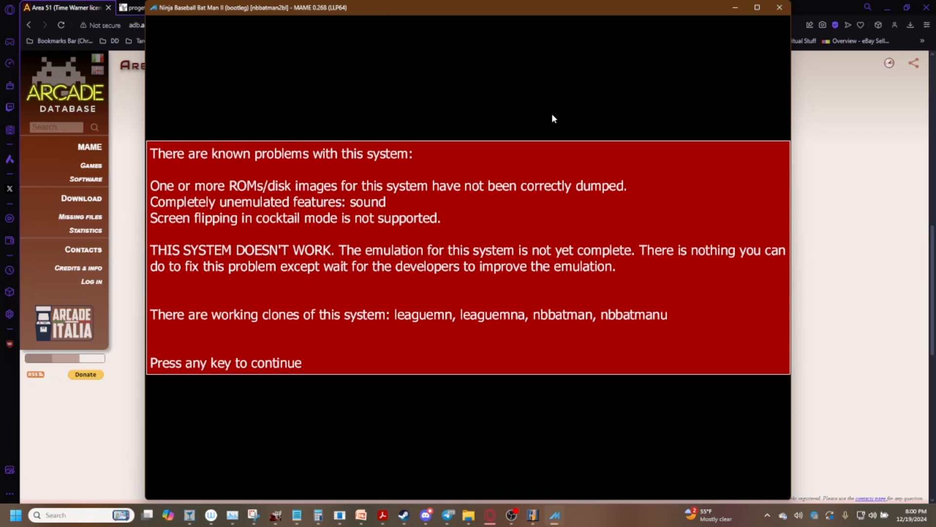
pyautogui.press('space')
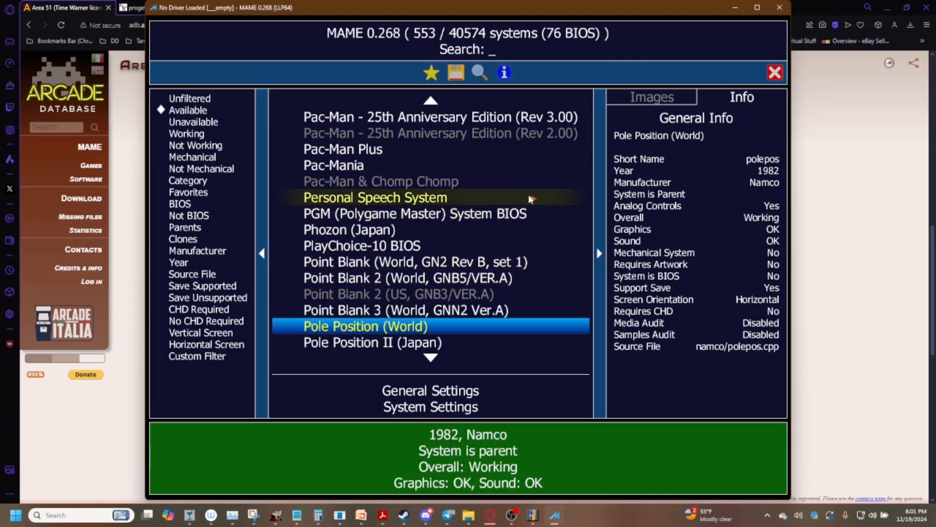
# Search 'thrilll' and select Thrill Drive (JAE) to view its details
pyautogui.write('thrilll')
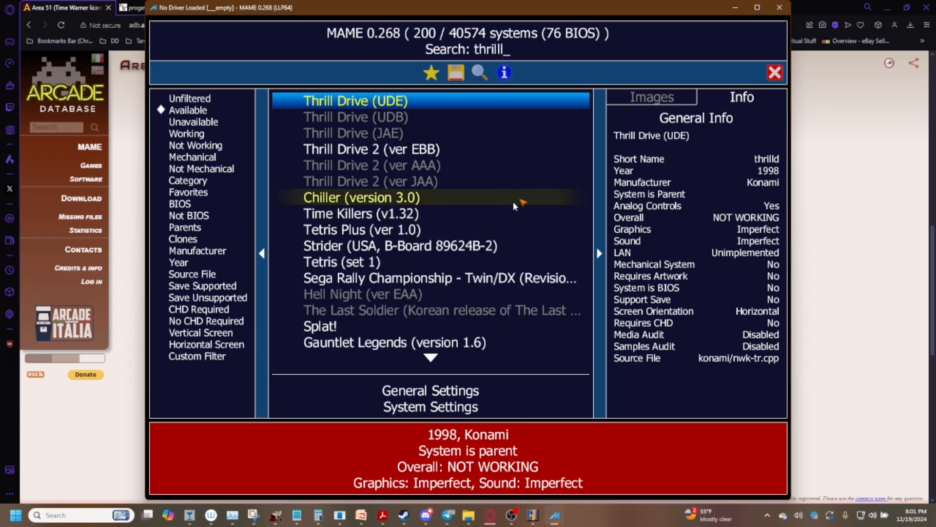
pyautogui.click(353, 133)
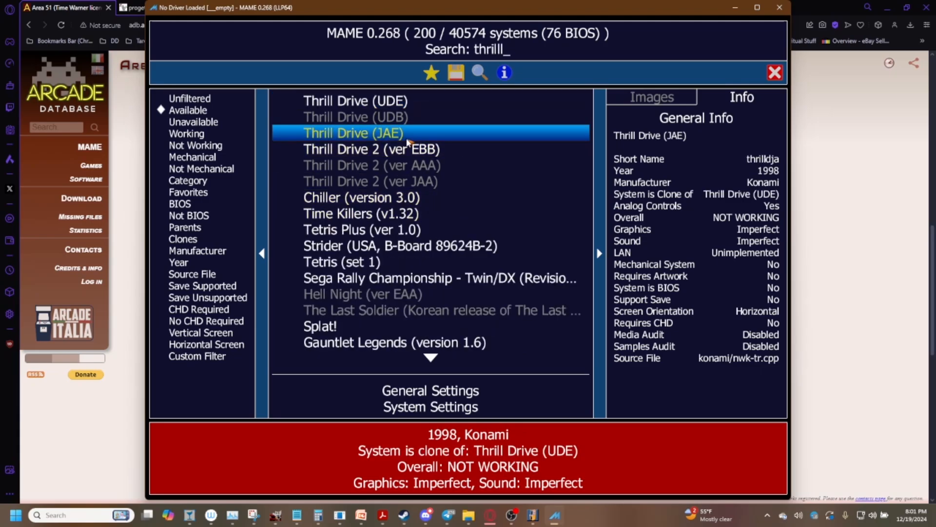
pyautogui.moveTo(419, 132)
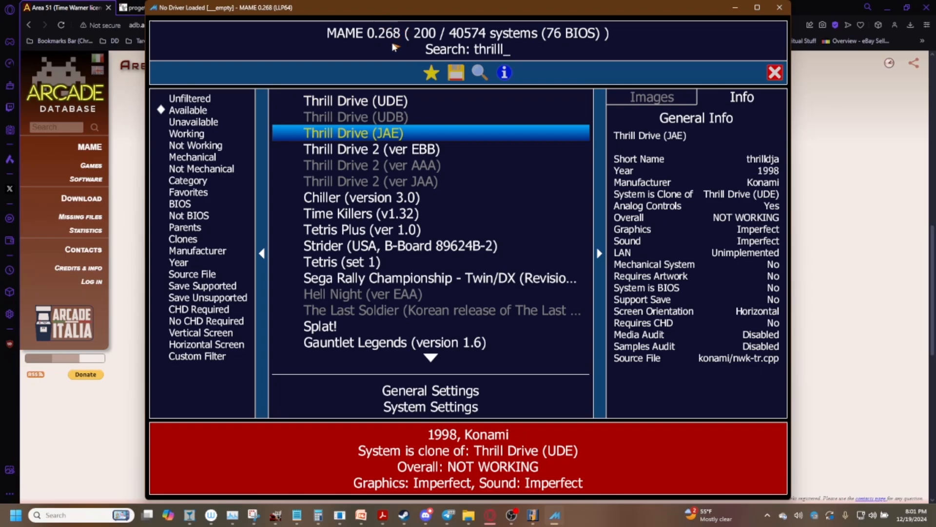
pyautogui.moveTo(395, 132)
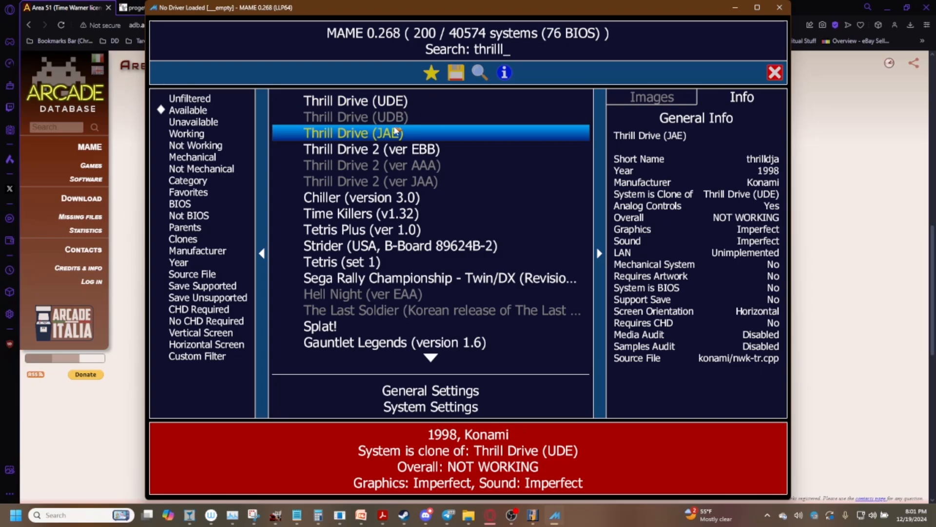
pyautogui.moveTo(490, 193)
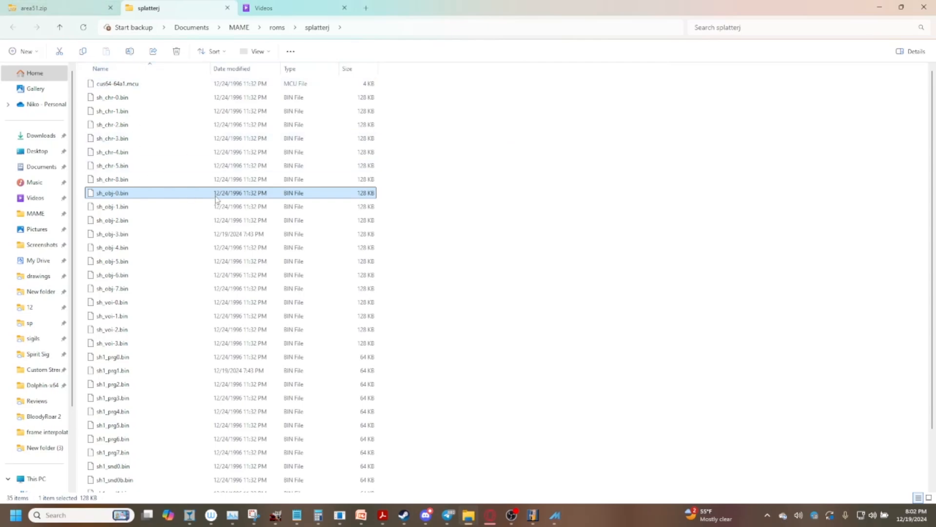
pyautogui.moveTo(181, 238)
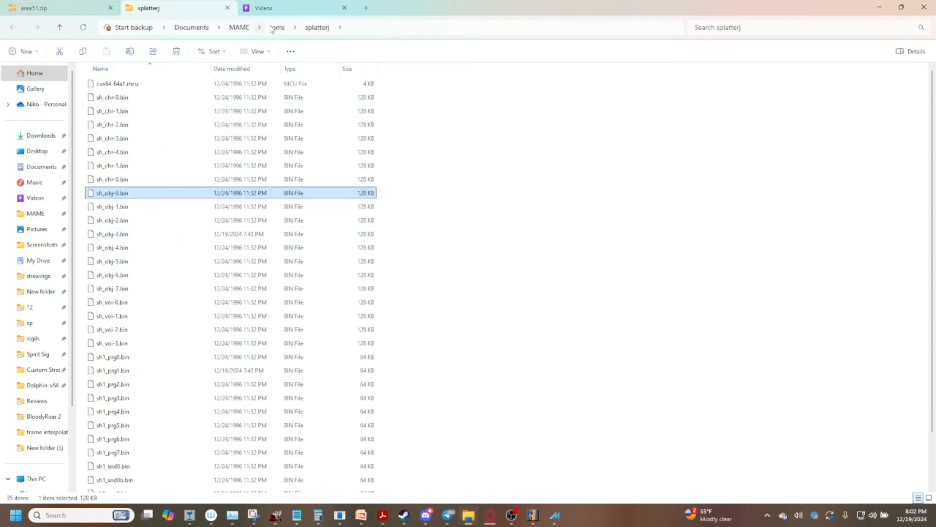
# Go up from splatterj to the roms folder and scroll its listing
pyautogui.click(277, 27)
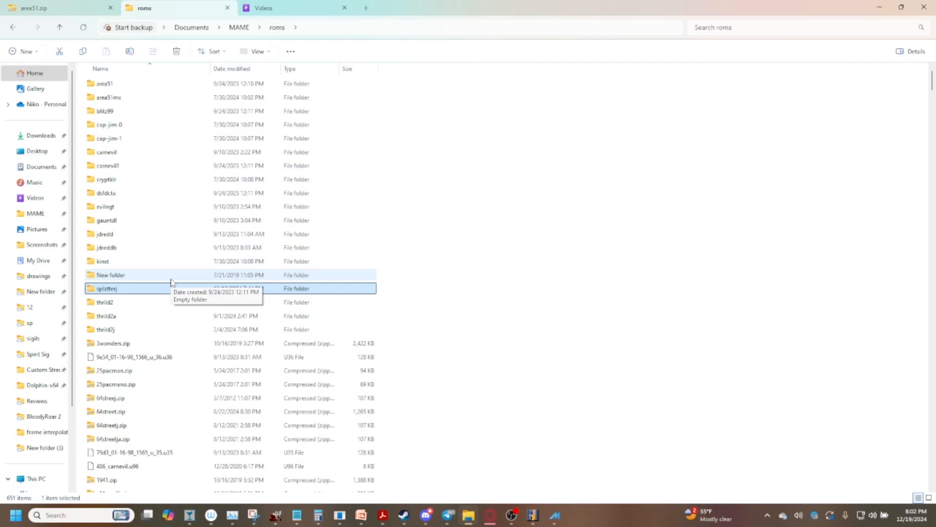
pyautogui.scroll(-3)
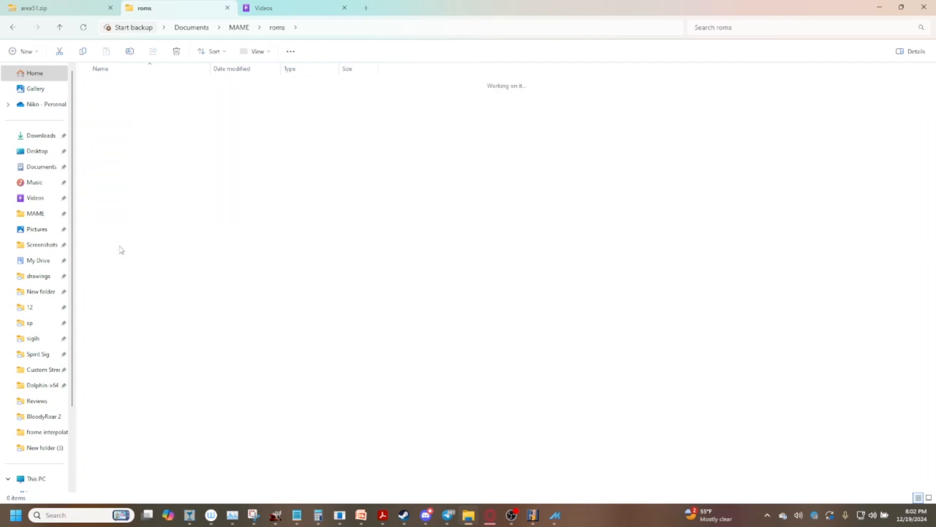
pyautogui.doubleClick(101, 486)
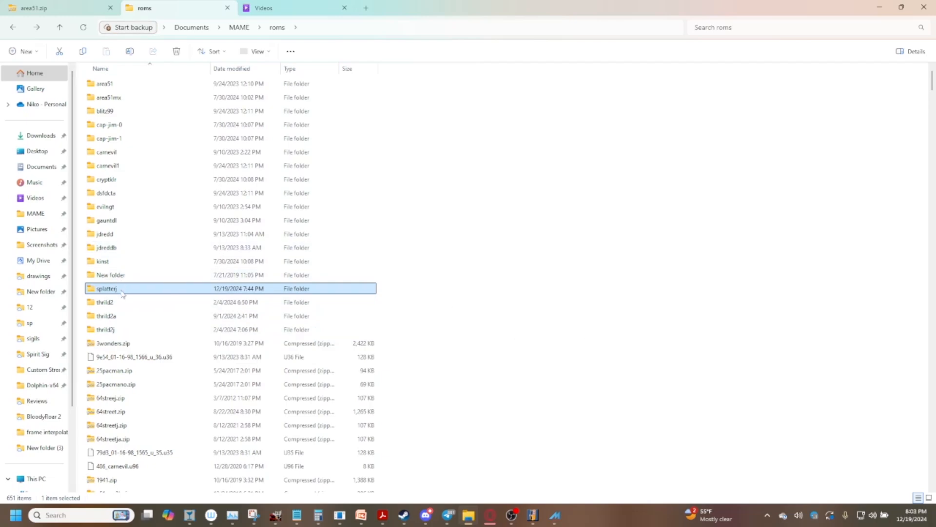
# Open the splatterj folder to show its Splatter House ROM files
pyautogui.doubleClick(108, 288)
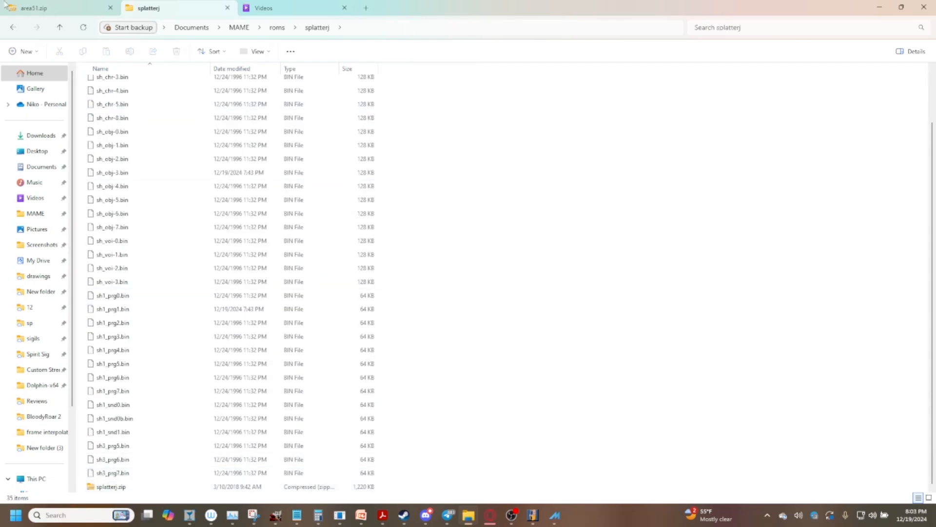
pyautogui.click(108, 487)
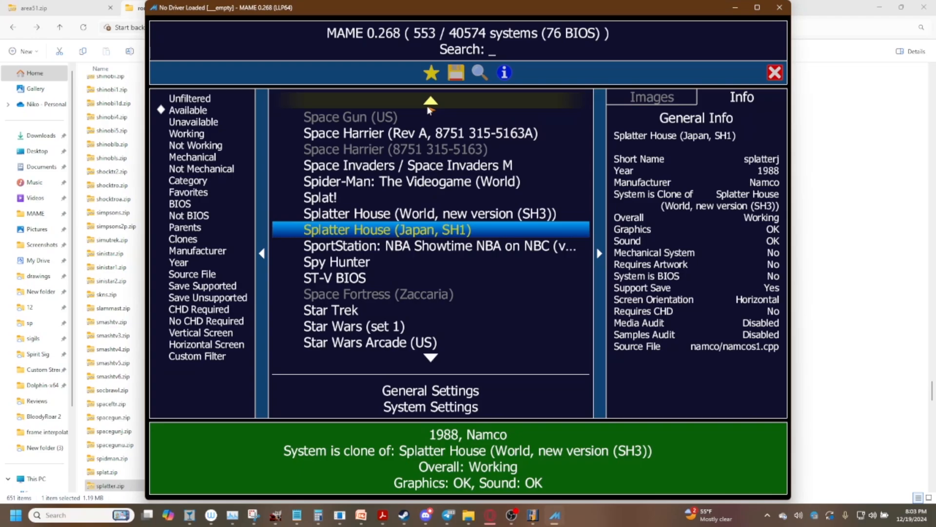
pyautogui.moveTo(306, 236)
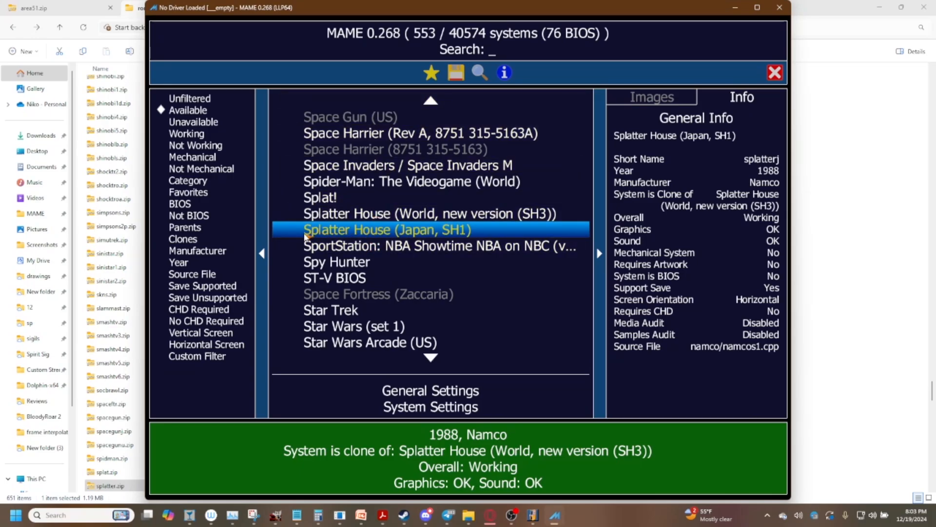
pyautogui.moveTo(428, 244)
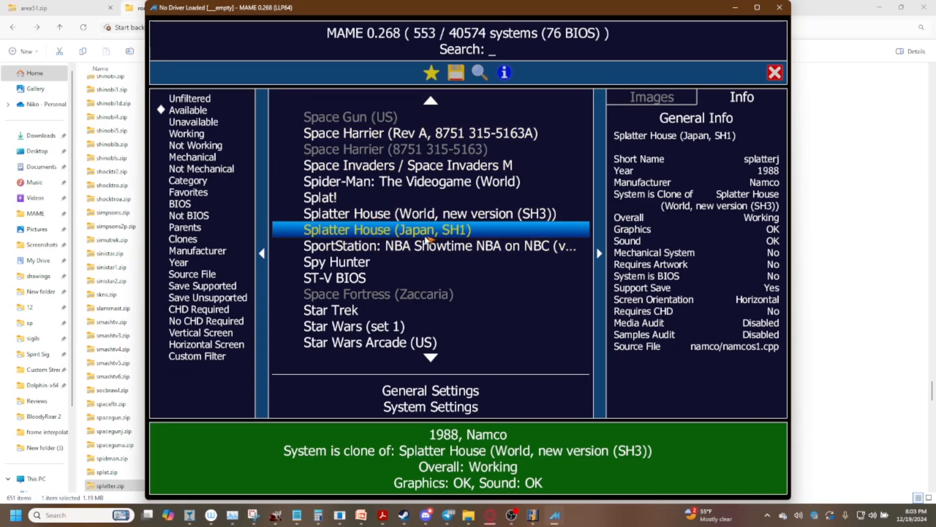